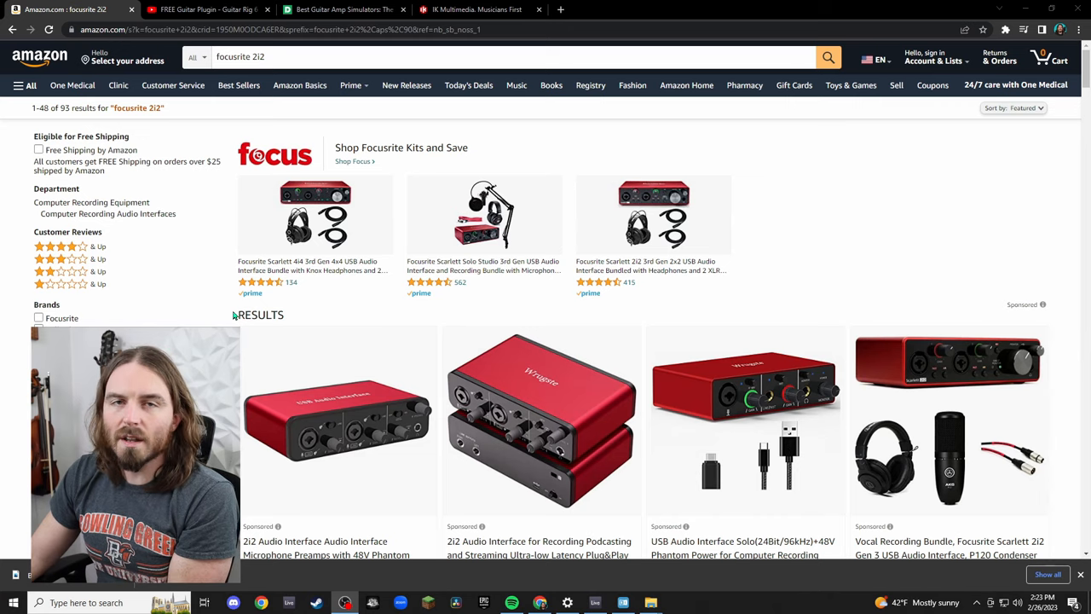
pyautogui.moveTo(385, 353)
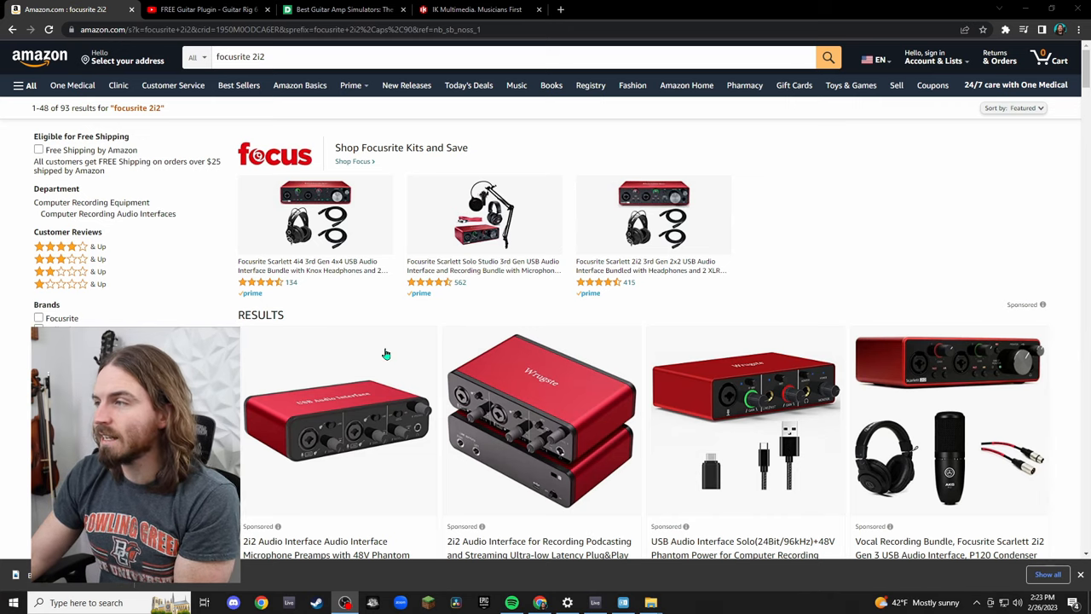
# Pick the Scarlett 2i2 3rd Gen Amazon's Choice listing from the focusrite 2i2 results.
pyautogui.scroll(-3)
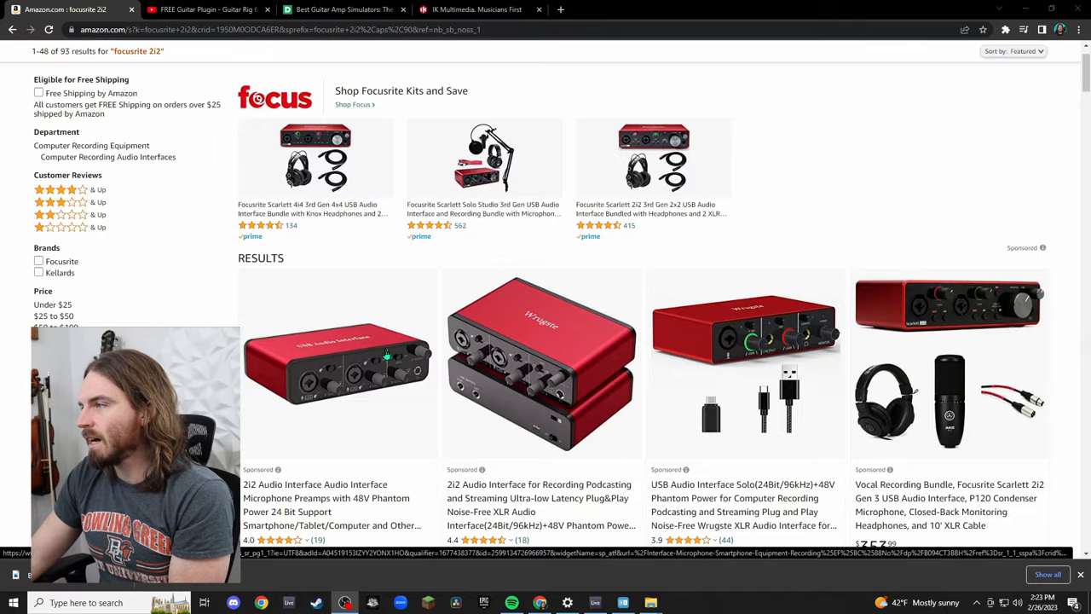
pyautogui.scroll(-3)
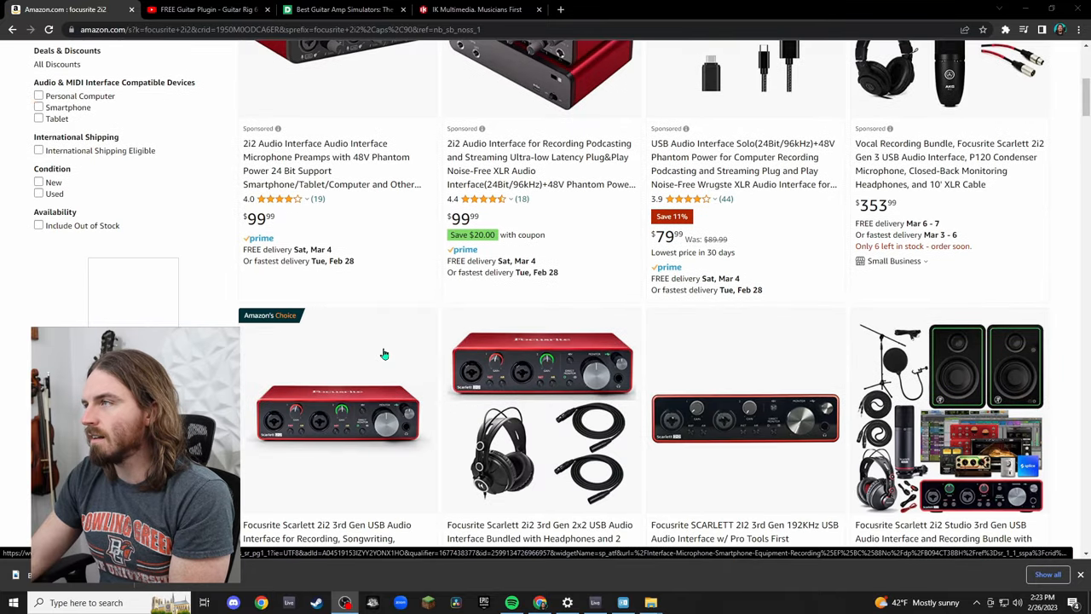
pyautogui.scroll(-3)
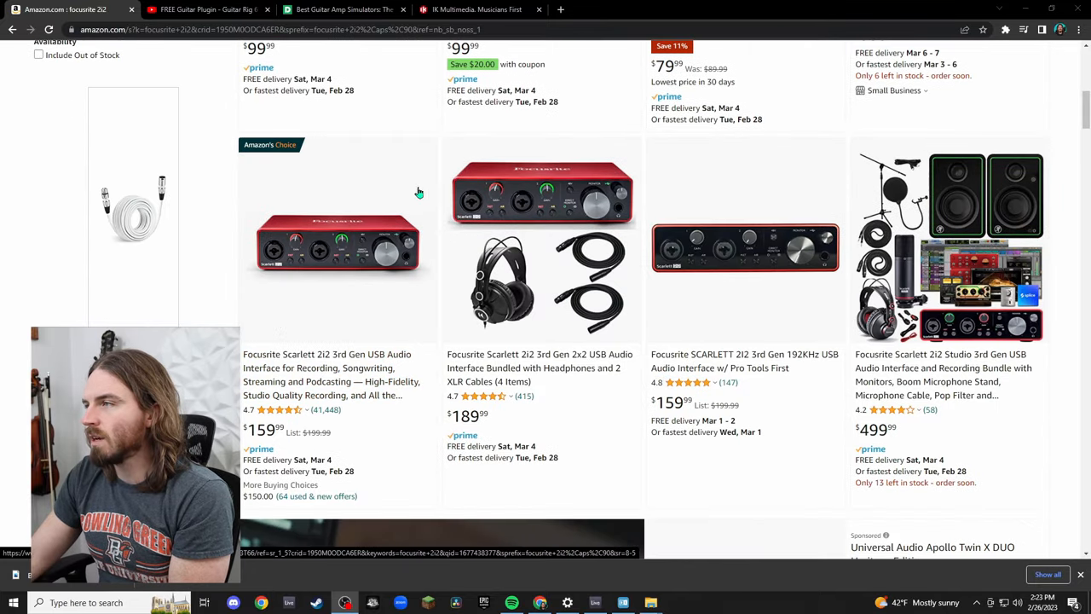
pyautogui.moveTo(394, 307)
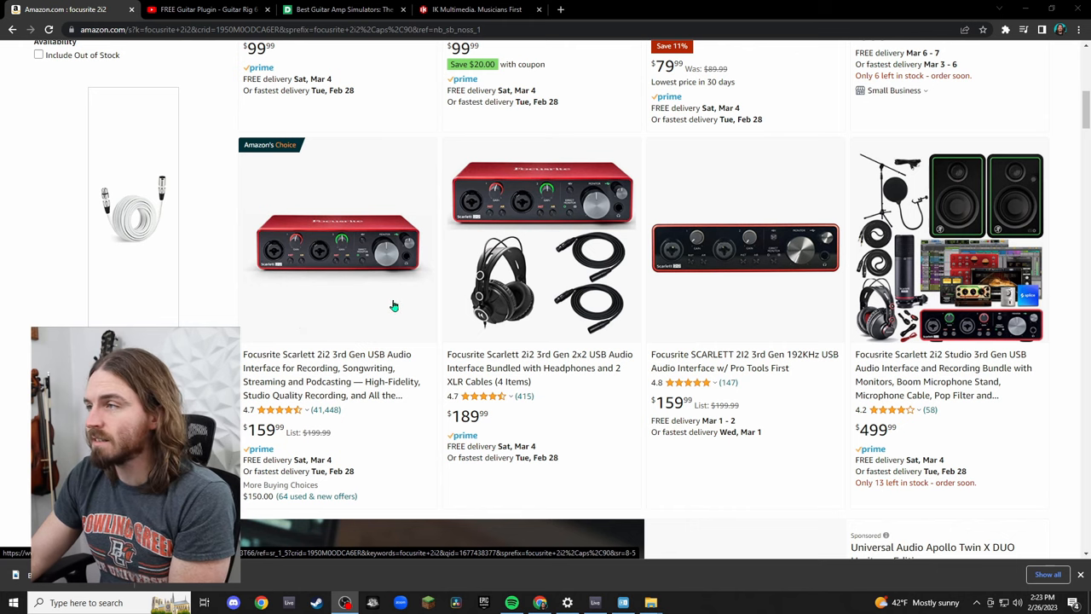
pyautogui.moveTo(280, 273)
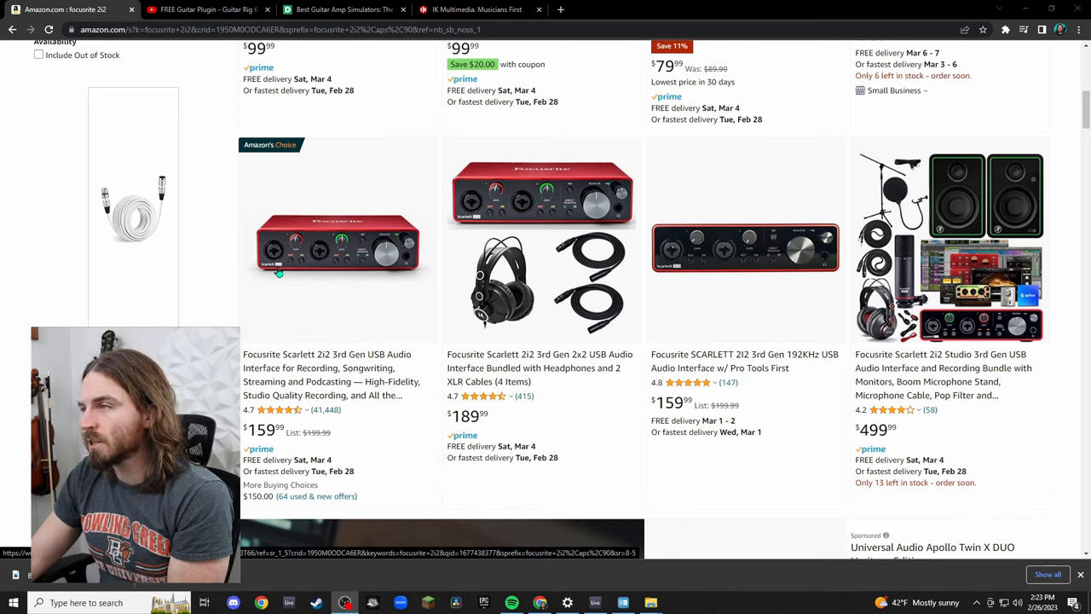
pyautogui.click(341, 256)
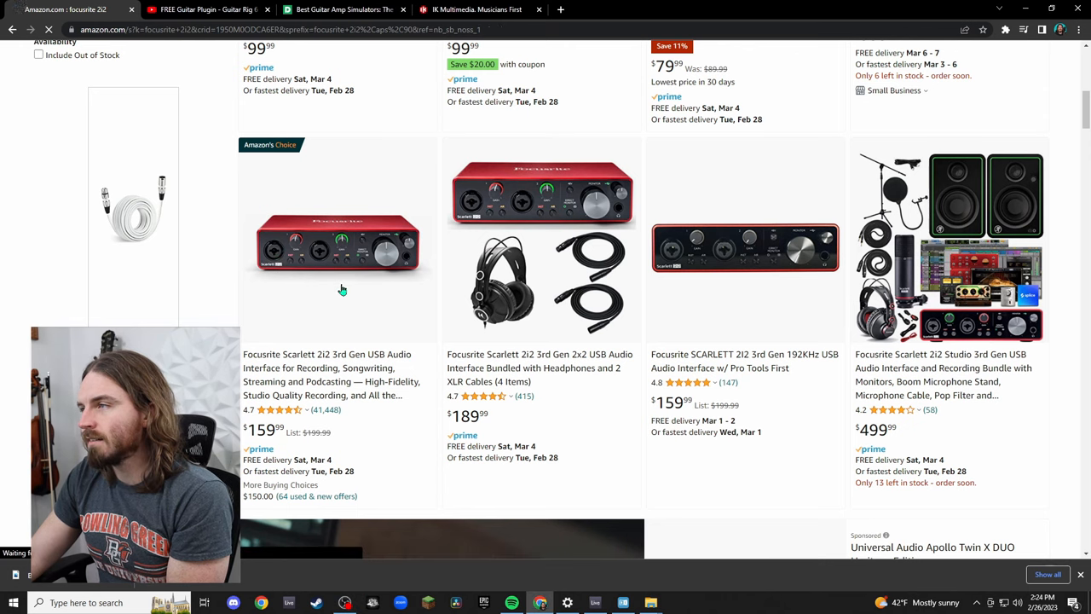
# View the Scarlett 2i2 3rd Gen product page and its enlarged main photo.
pyautogui.click(337, 242)
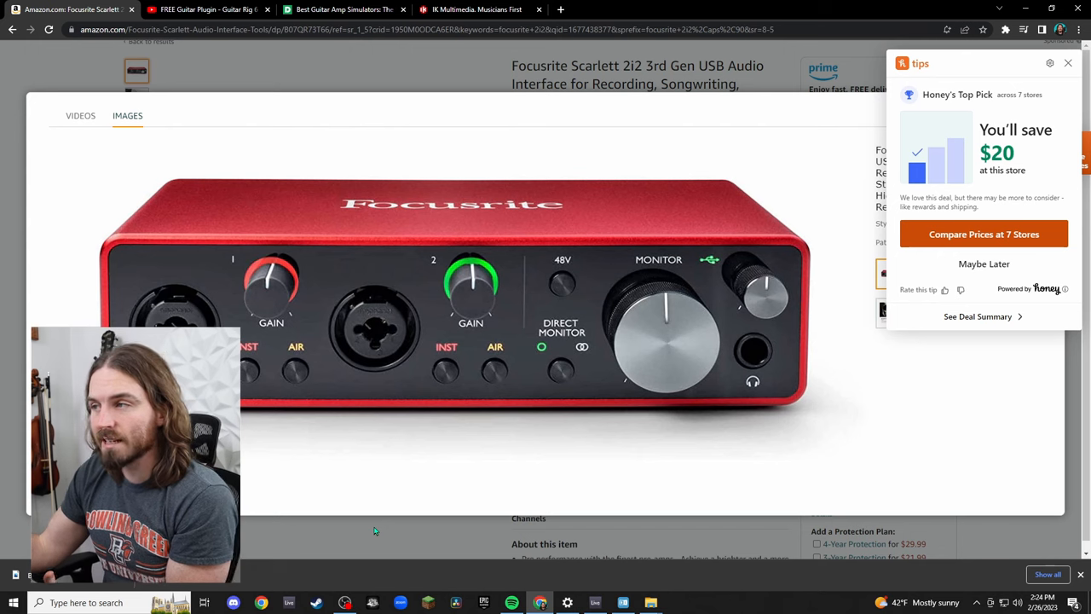
pyautogui.moveTo(474, 255)
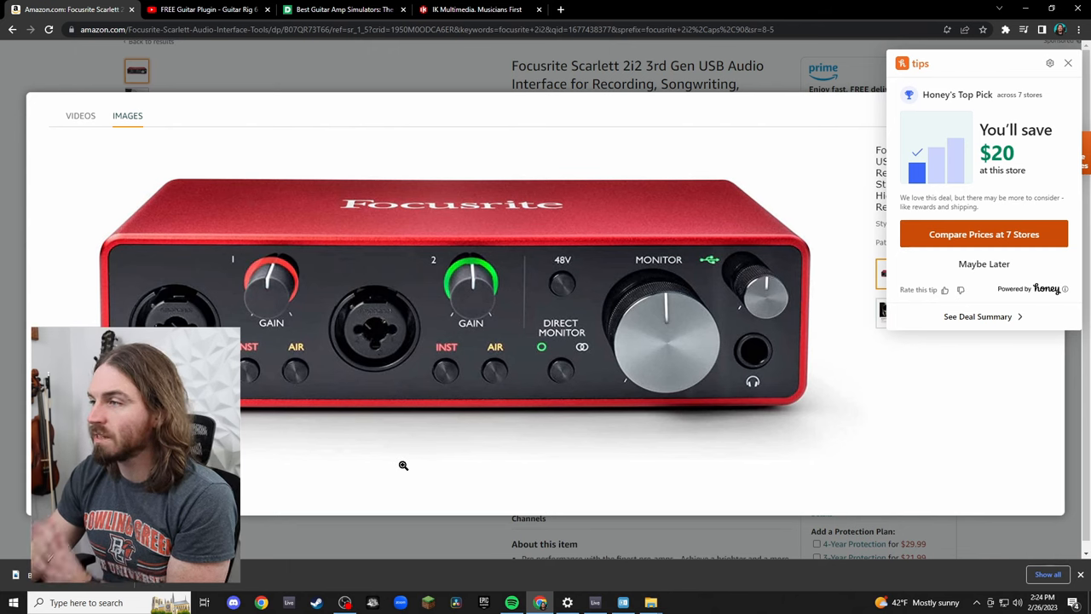
pyautogui.moveTo(890, 99)
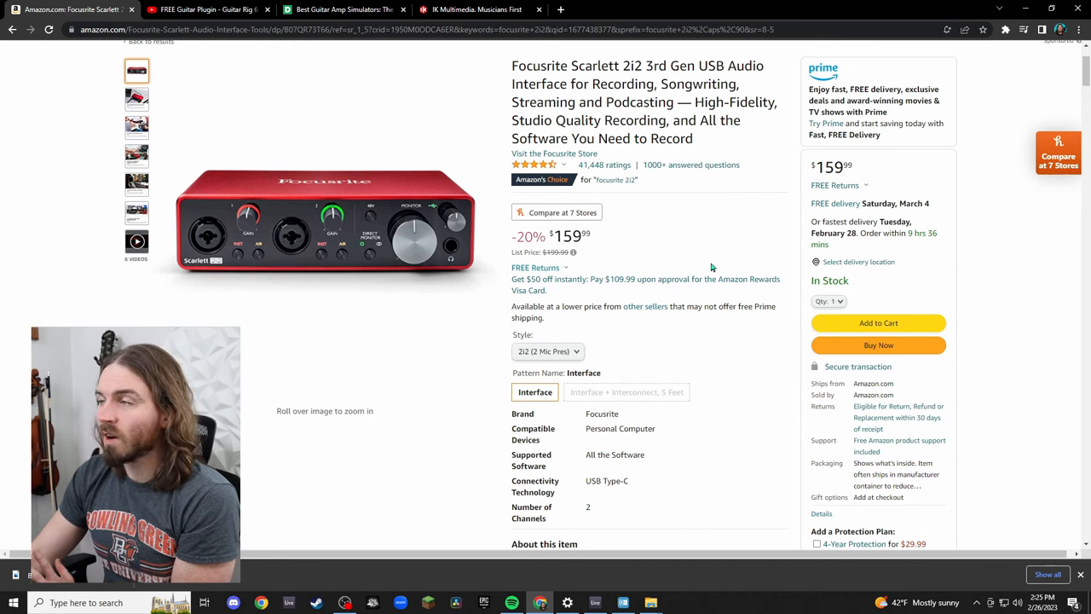
pyautogui.moveTo(675, 270)
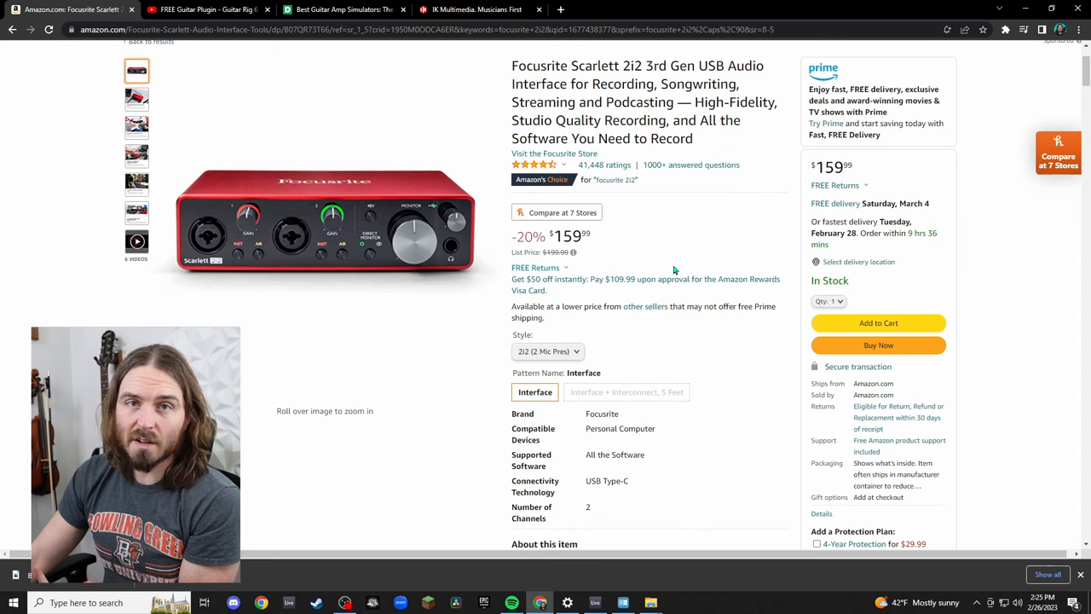
pyautogui.scroll(3)
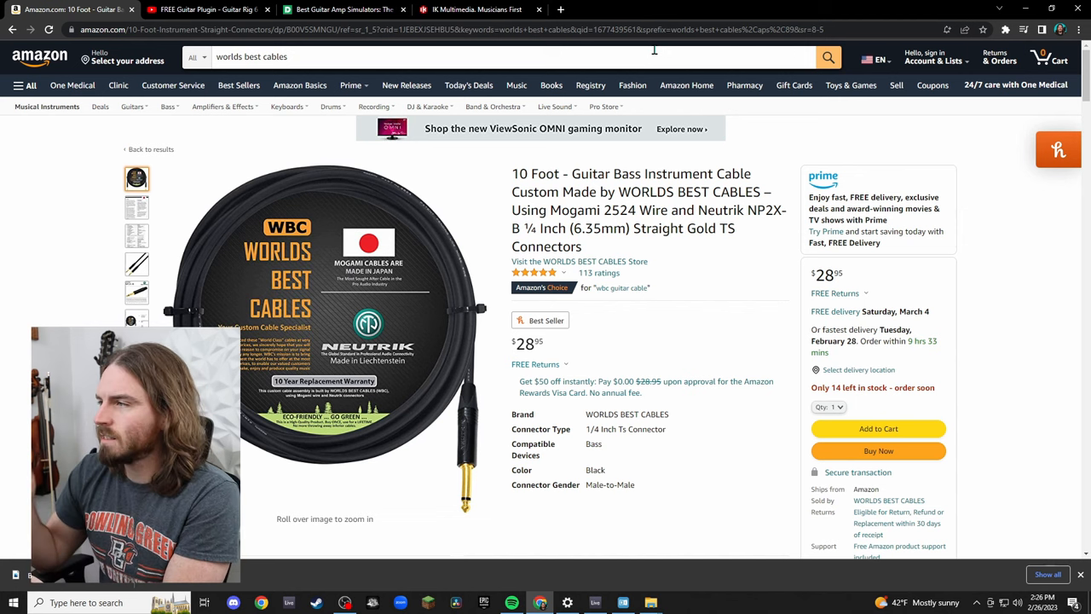
pyautogui.moveTo(491, 344)
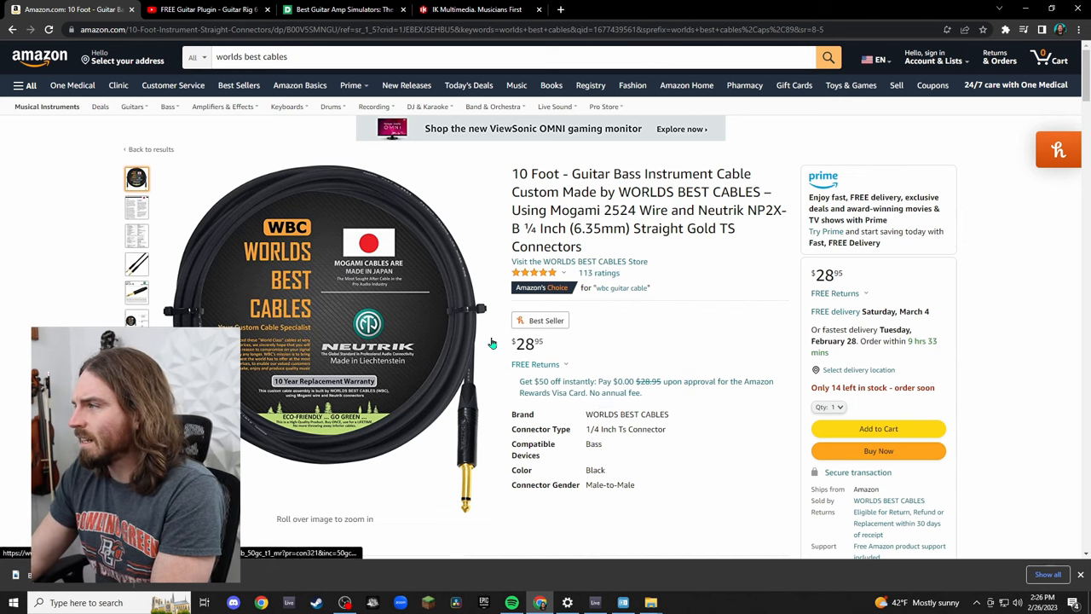
pyautogui.moveTo(690, 329)
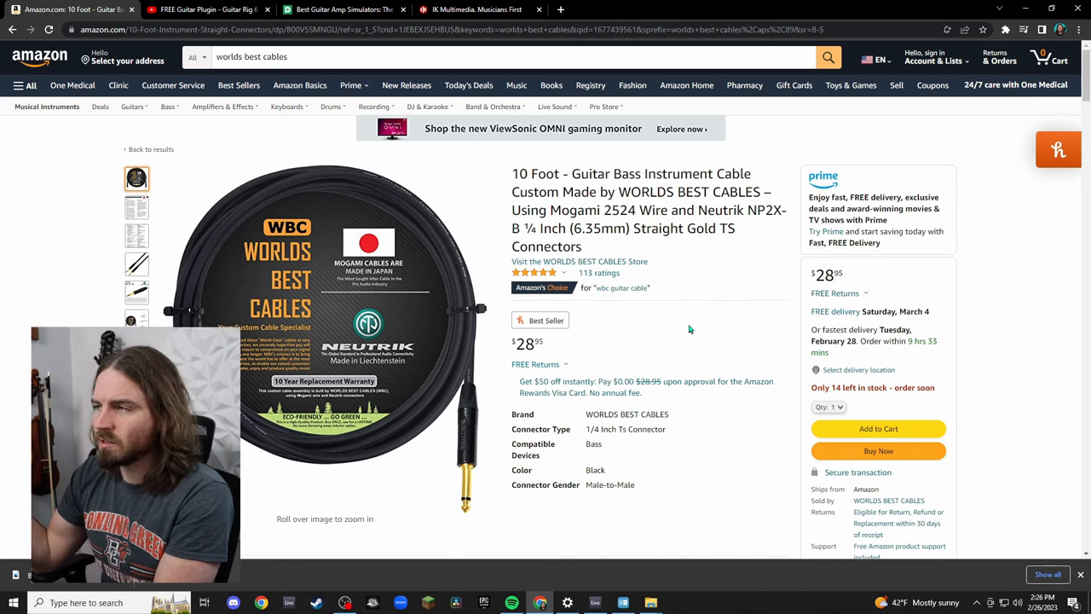
pyautogui.moveTo(687, 289)
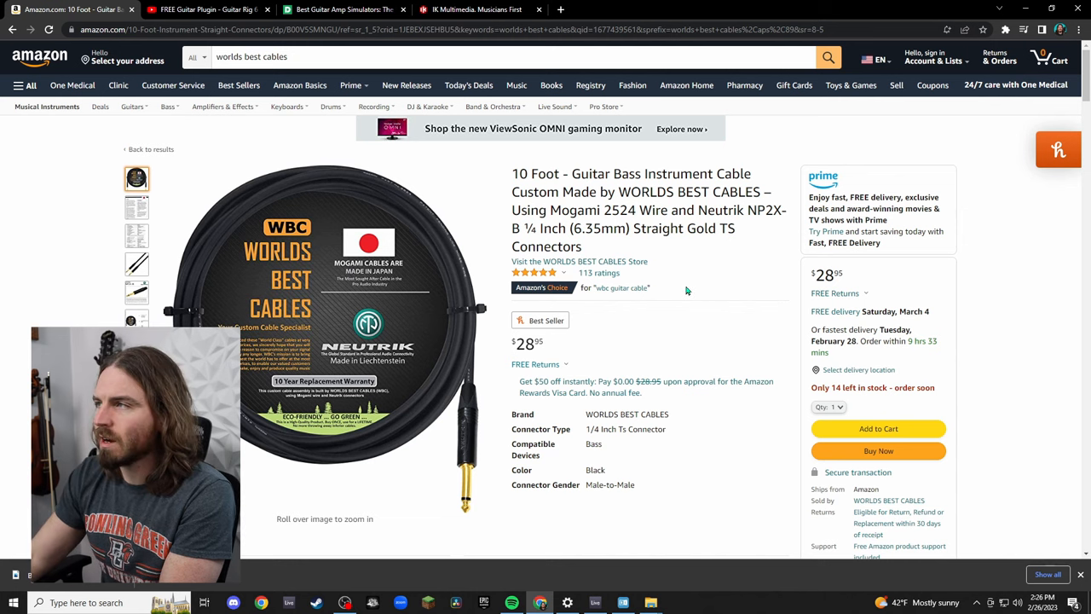
pyautogui.moveTo(634, 366)
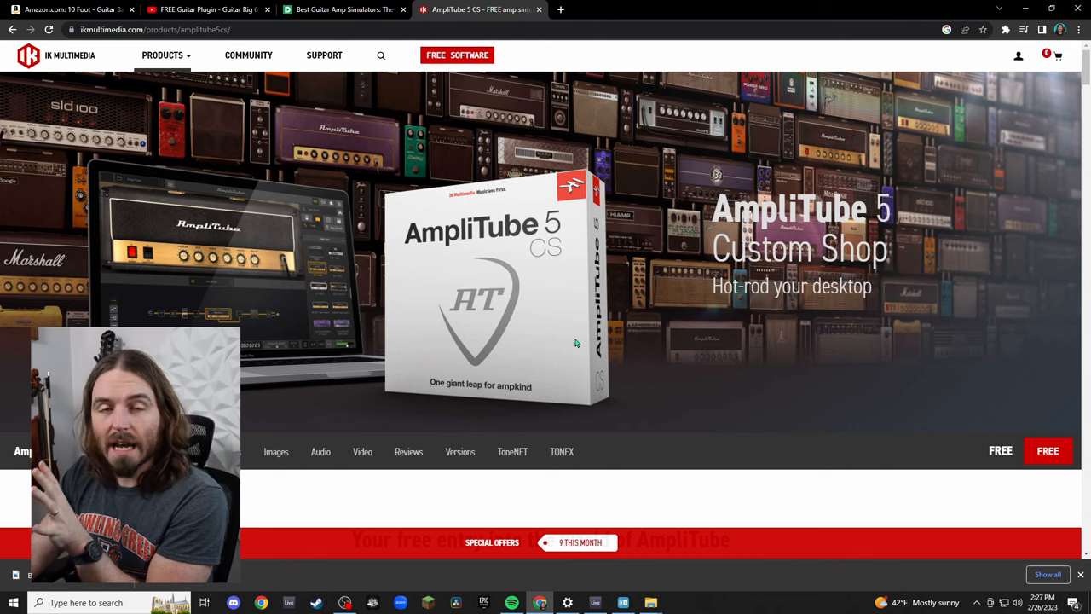
pyautogui.moveTo(605, 318)
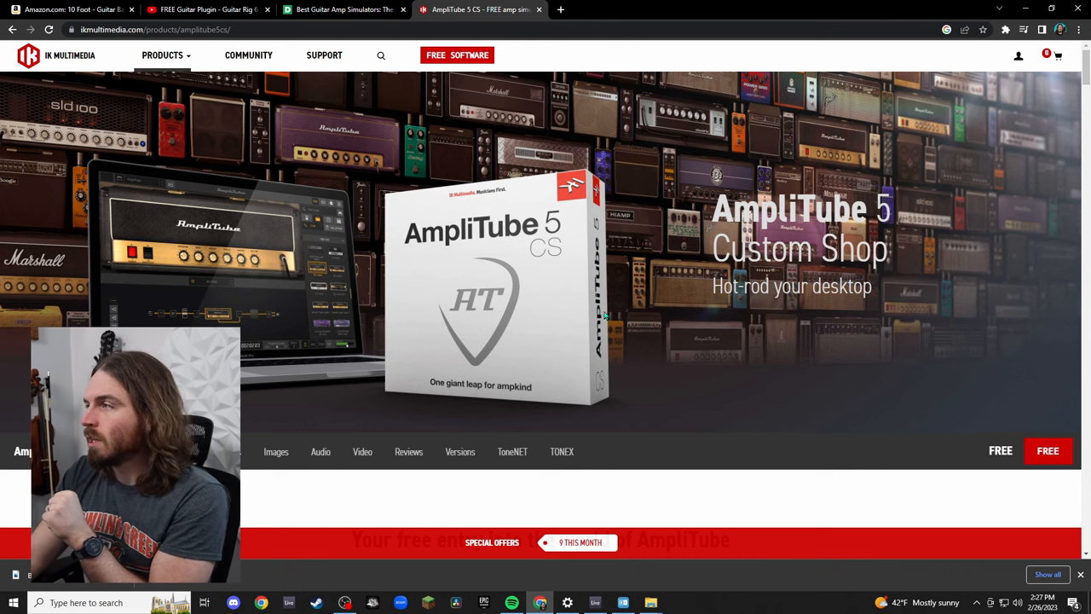
# Claim AmpliTube 5 CS for free and reach the free product download page.
pyautogui.scroll(-3)
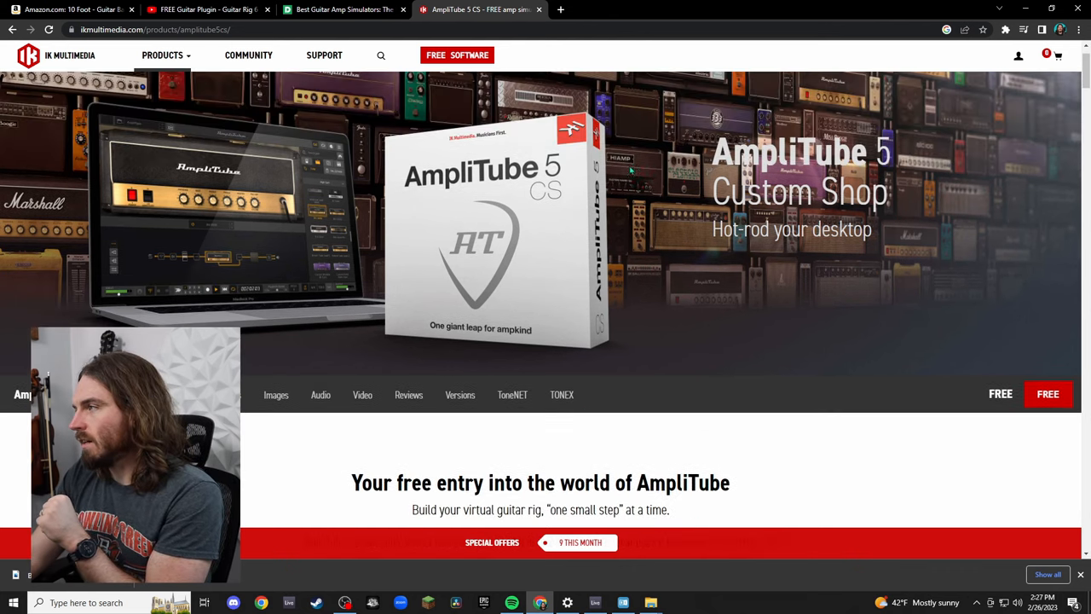
pyautogui.click(1046, 394)
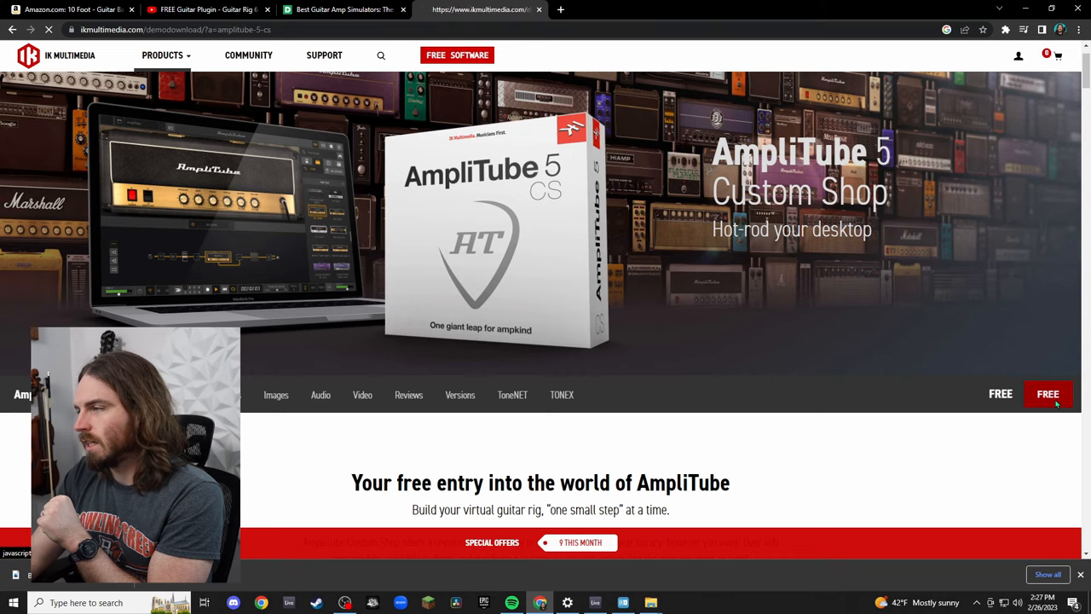
pyautogui.click(1046, 393)
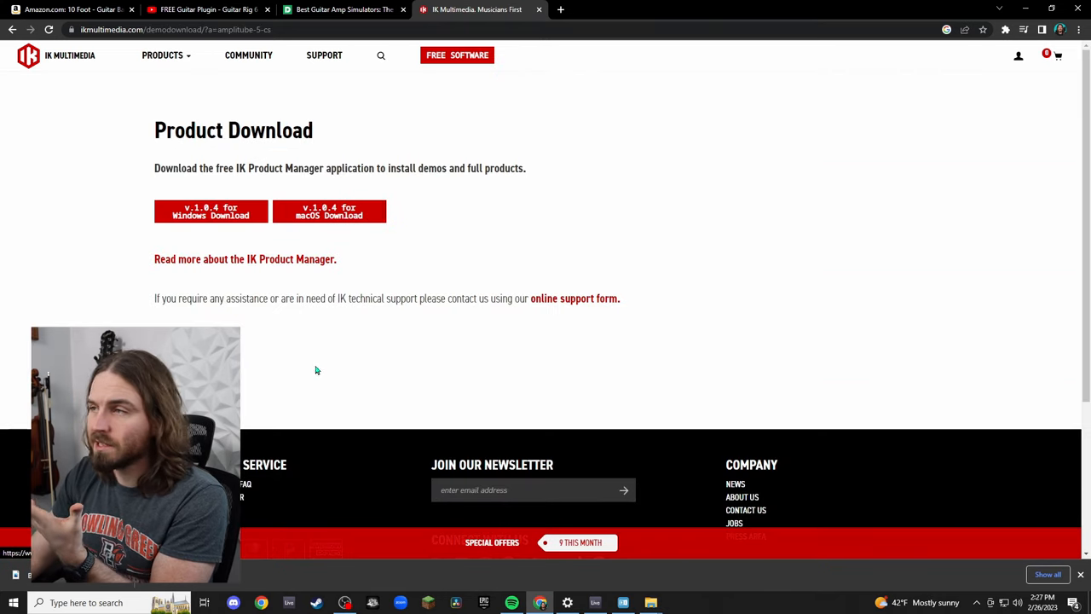
# Download the IK Product Manager for Windows and open its zip archive.
pyautogui.click(212, 211)
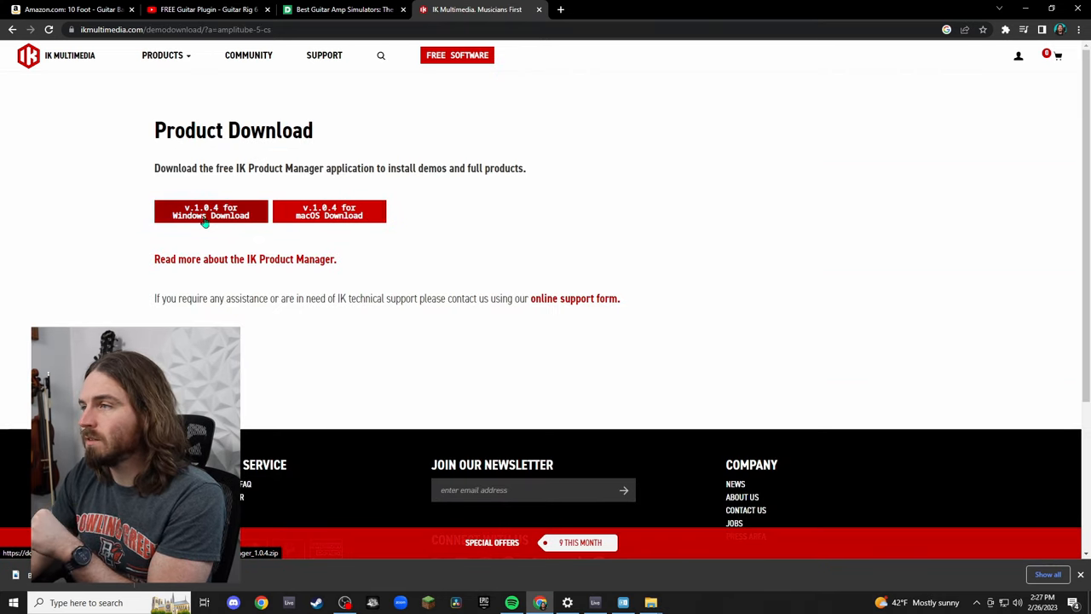
pyautogui.click(211, 211)
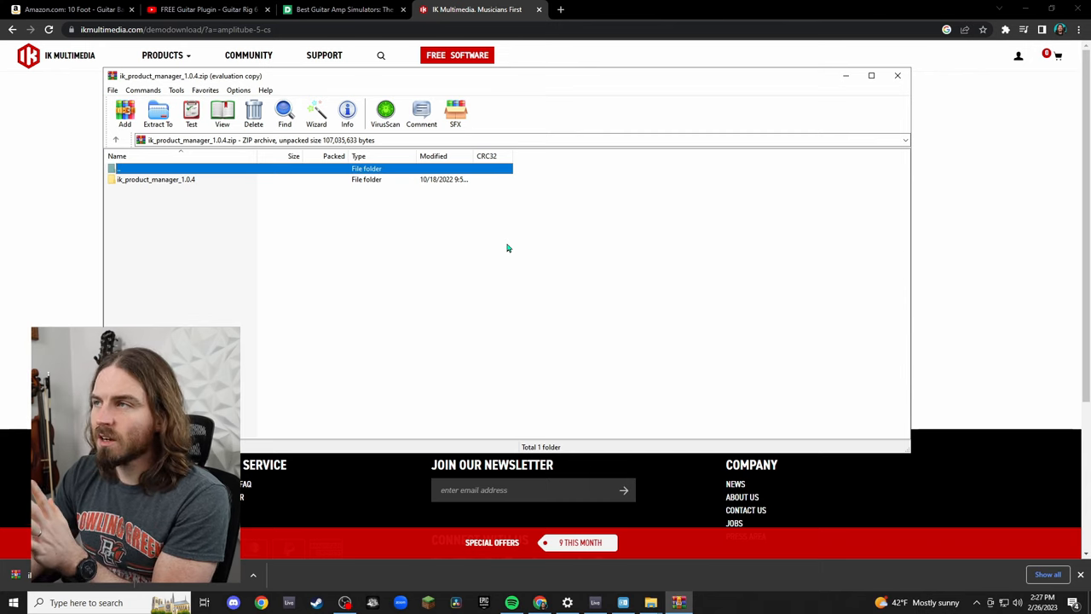
pyautogui.moveTo(535, 175)
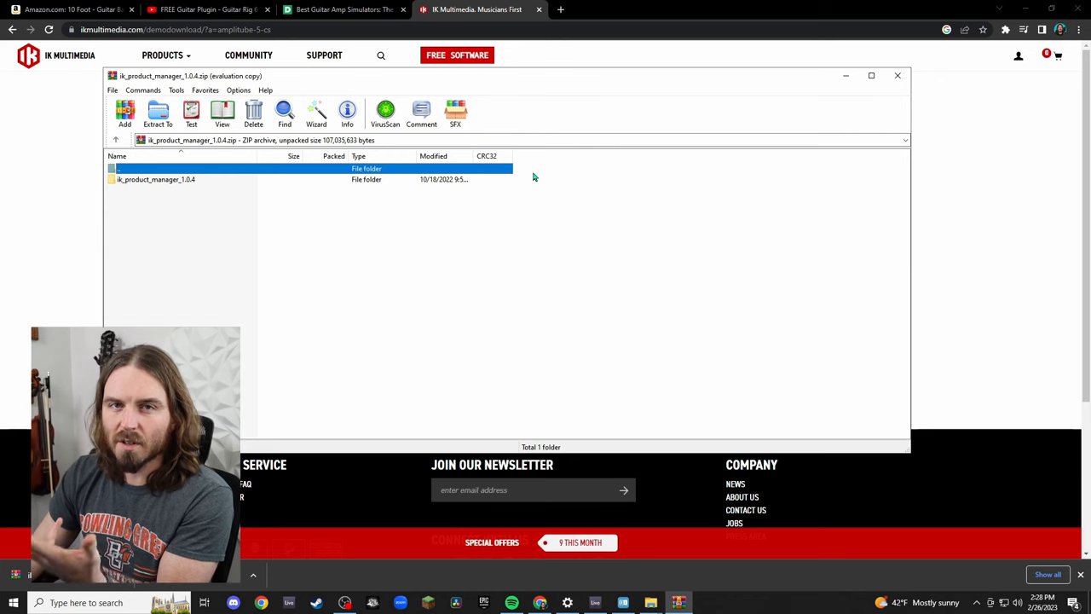
# Run the Install IK Product Manager .exe from the ik_product_manager_1.0.4 archive folder.
pyautogui.doubleClick(157, 179)
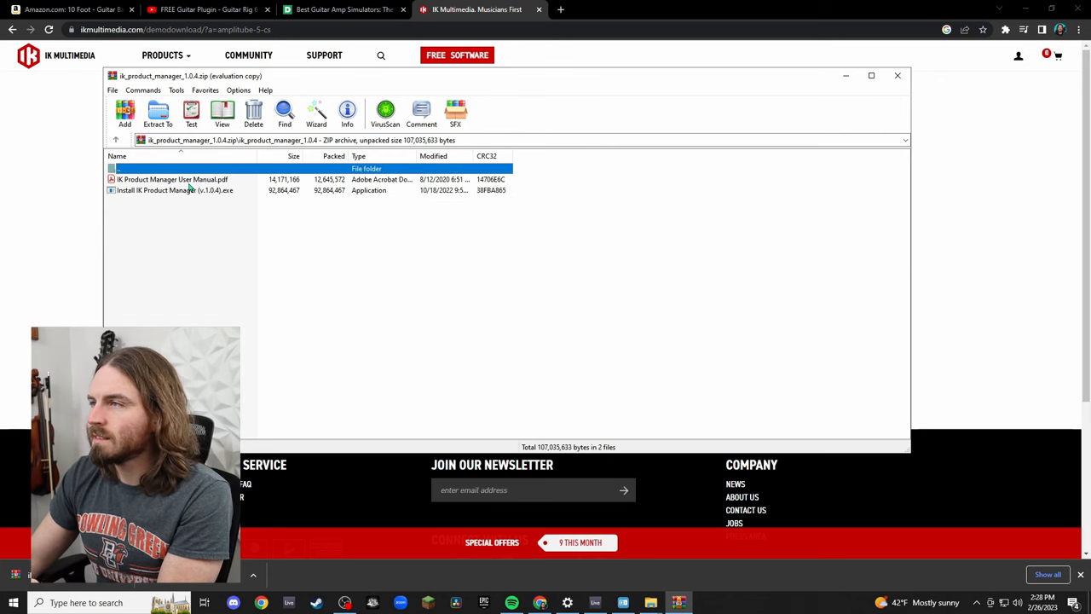
pyautogui.click(174, 189)
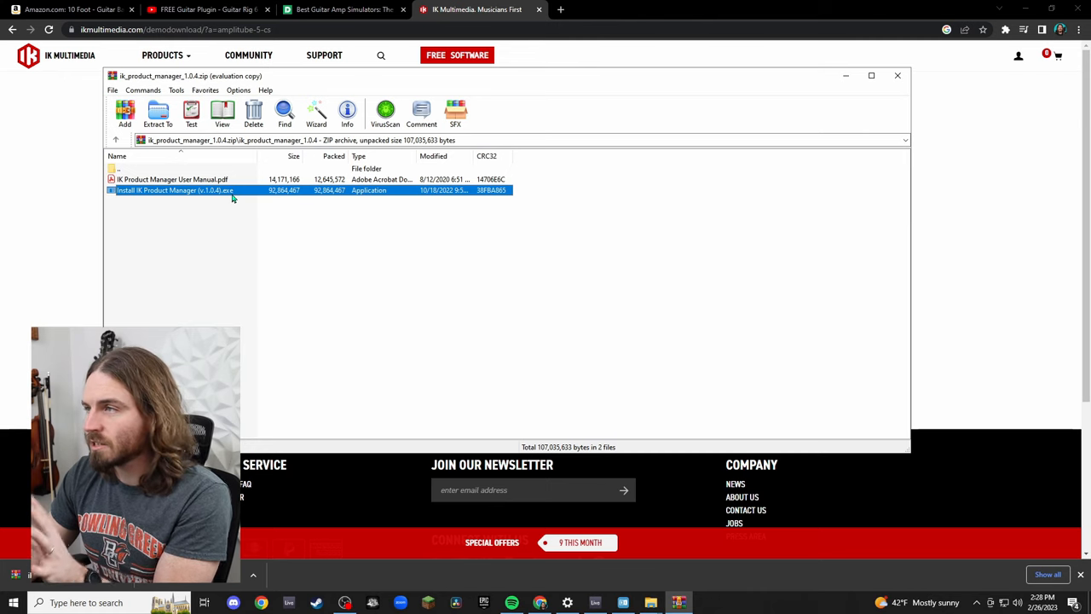
pyautogui.moveTo(348, 194)
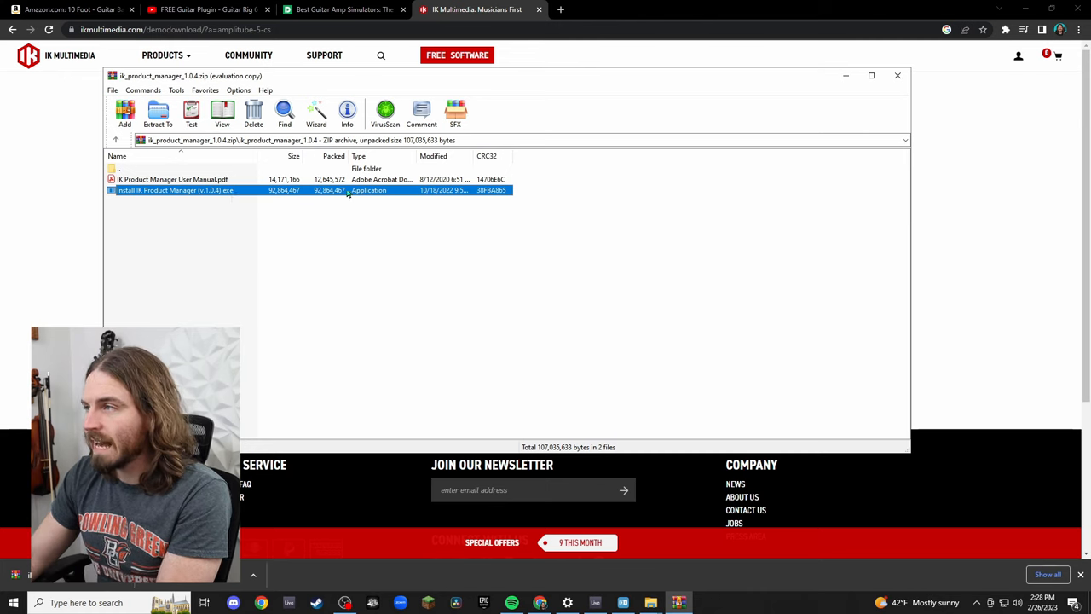
pyautogui.click(174, 179)
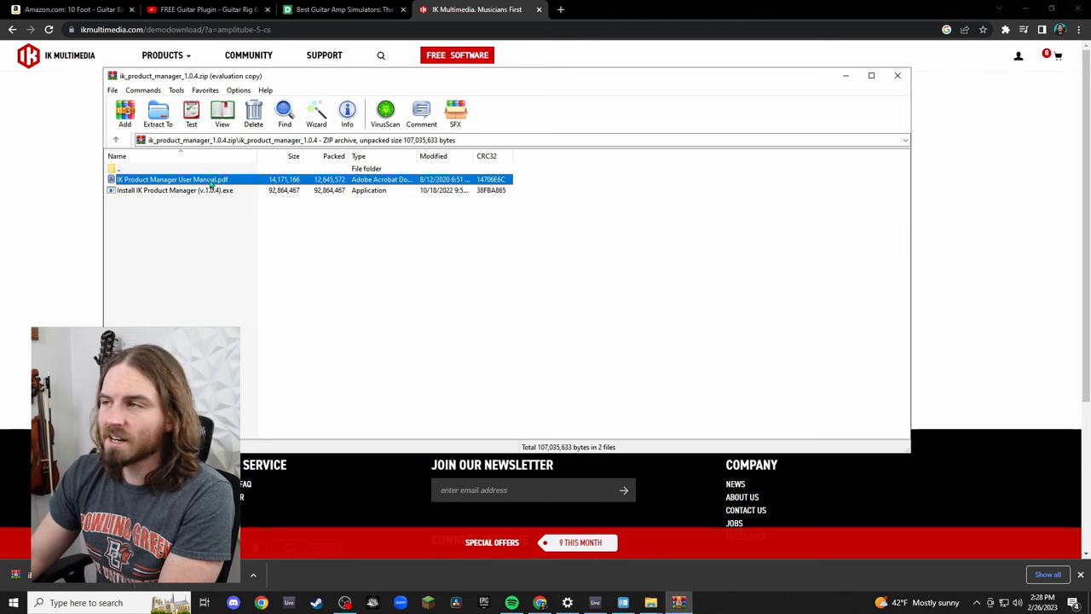
pyautogui.click(174, 190)
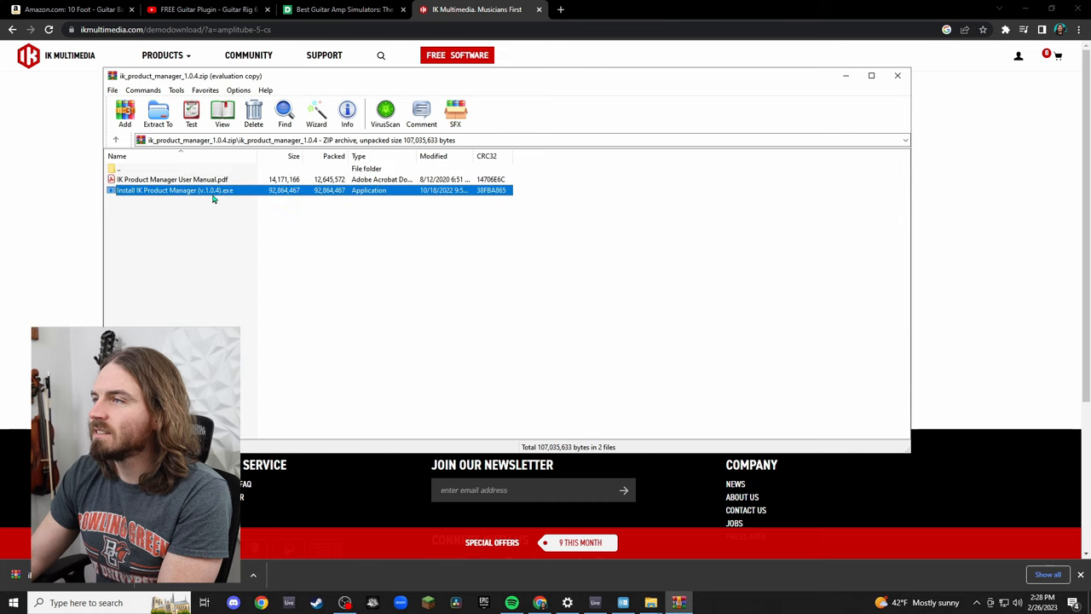
pyautogui.moveTo(501, 325)
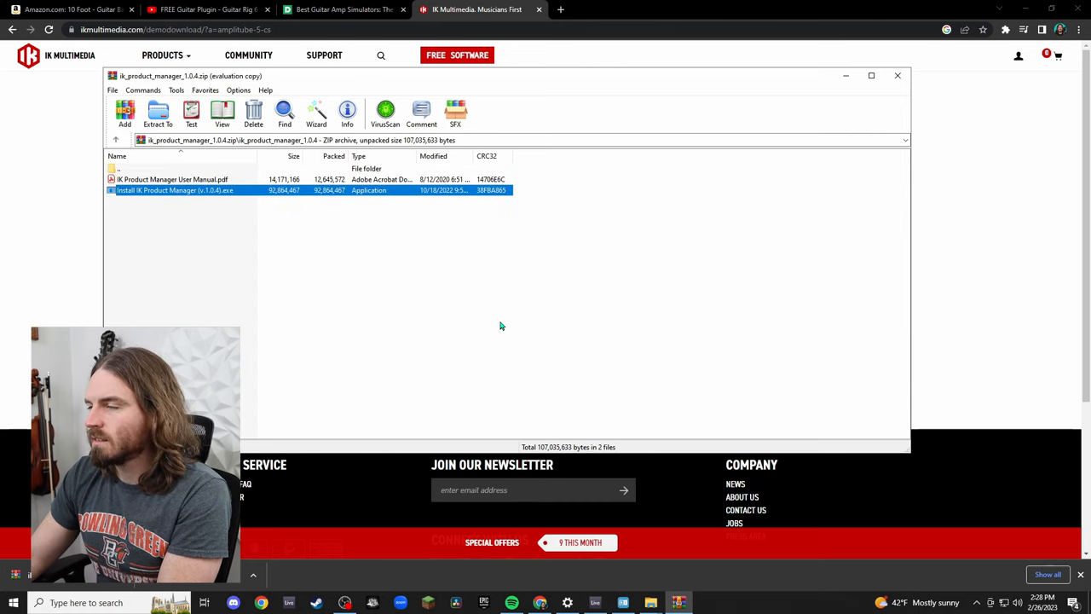
pyautogui.doubleClick(173, 189)
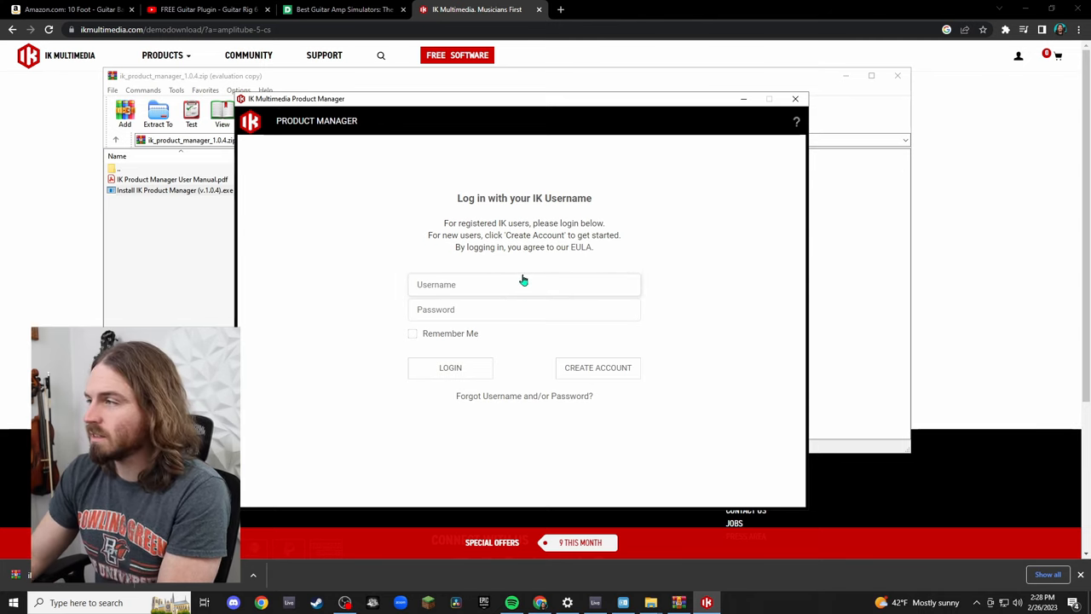
# Enter the IK account username and move to the password field to log in.
pyautogui.click(525, 282)
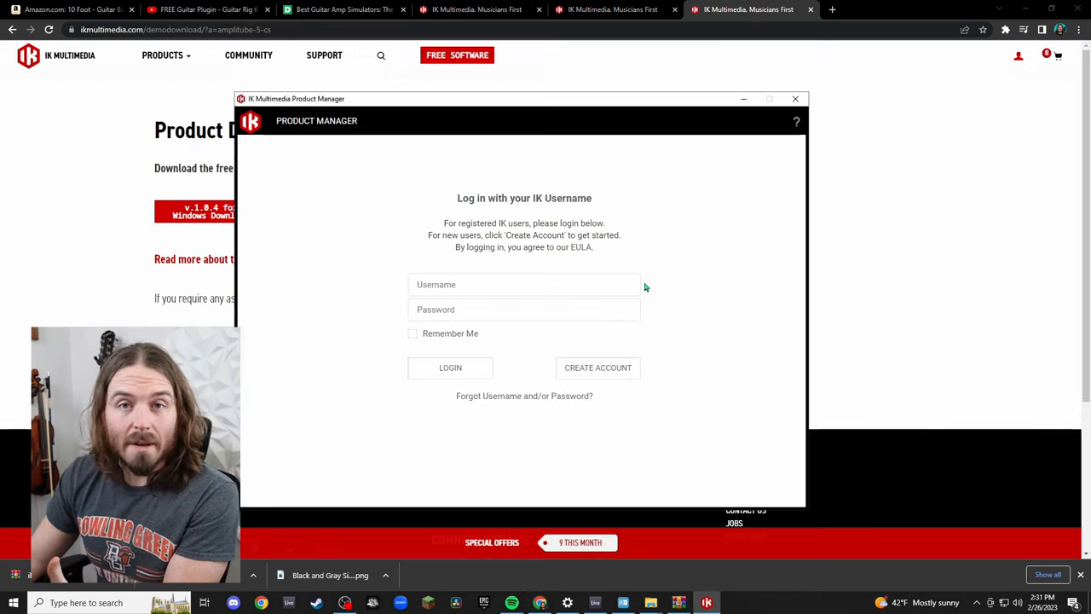
pyautogui.moveTo(831, 574)
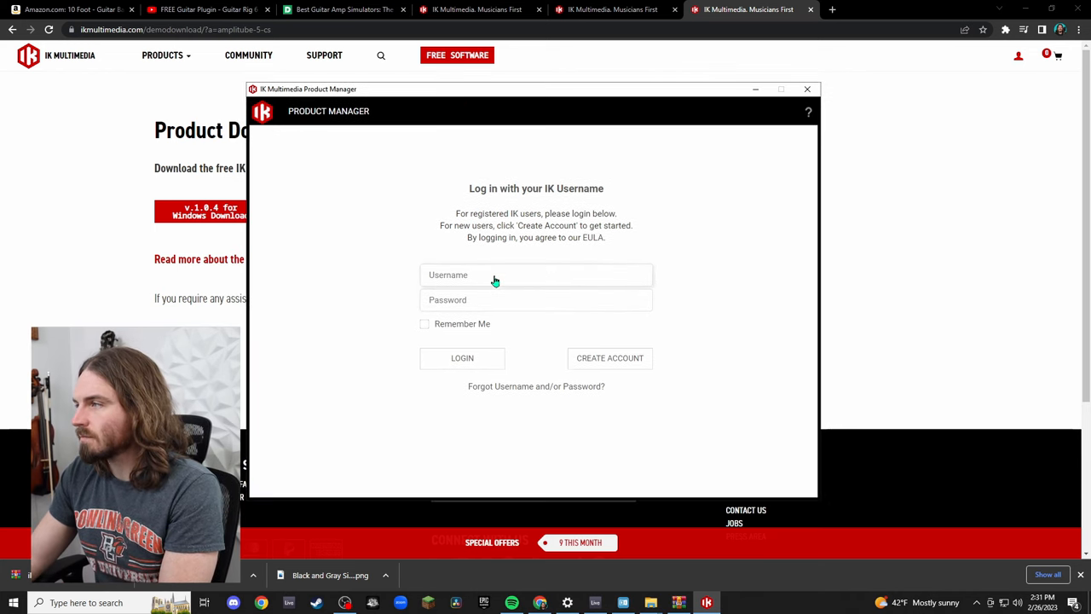
pyautogui.write('Ku')
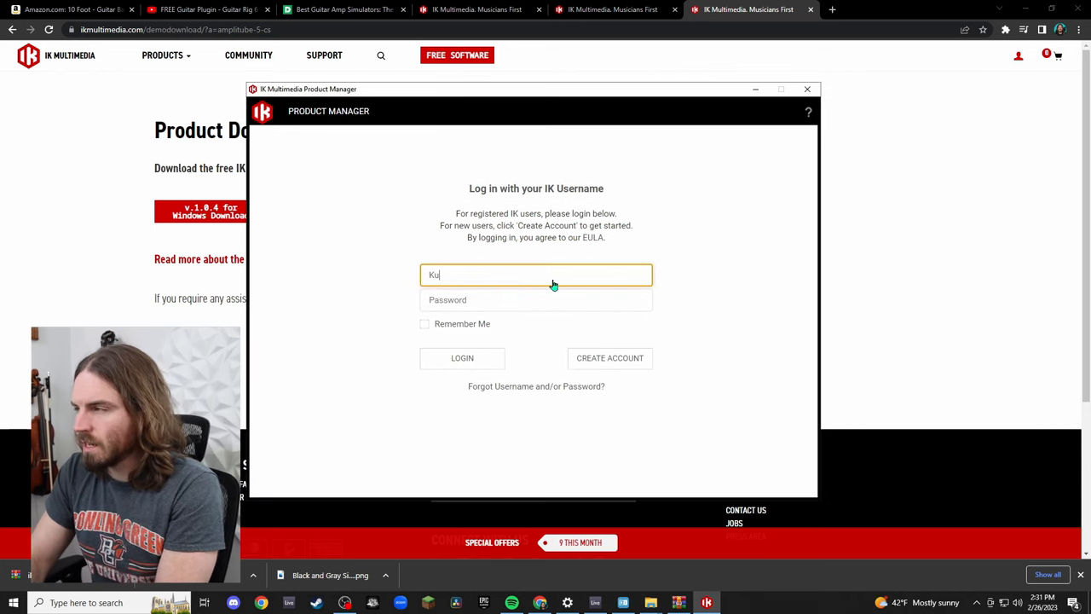
pyautogui.click(462, 358)
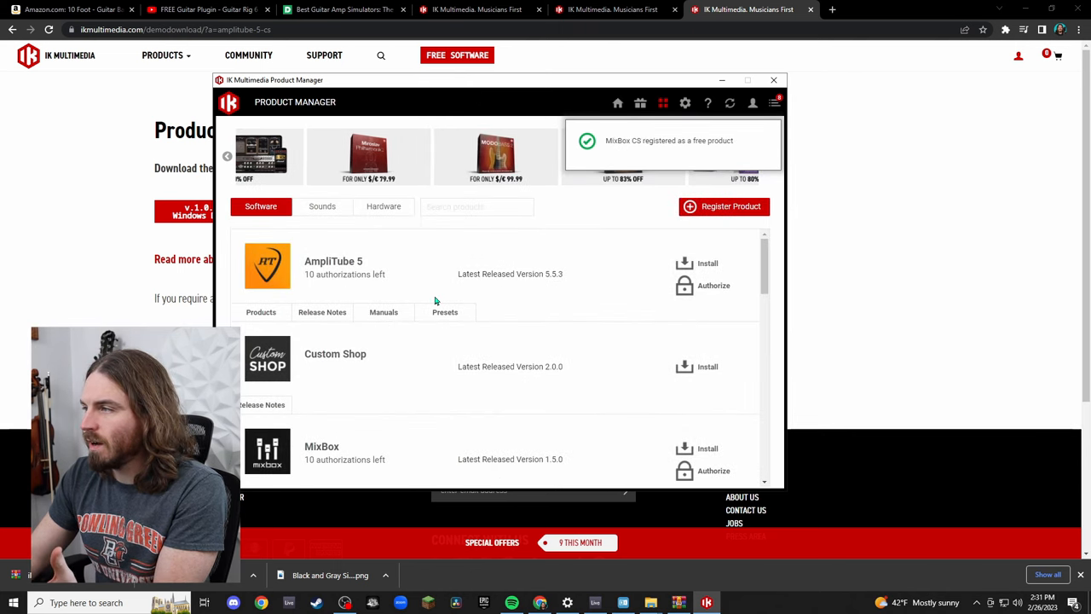
# Start the AmpliTube 5 setup, accept the license and keep the default install folder.
pyautogui.click(707, 262)
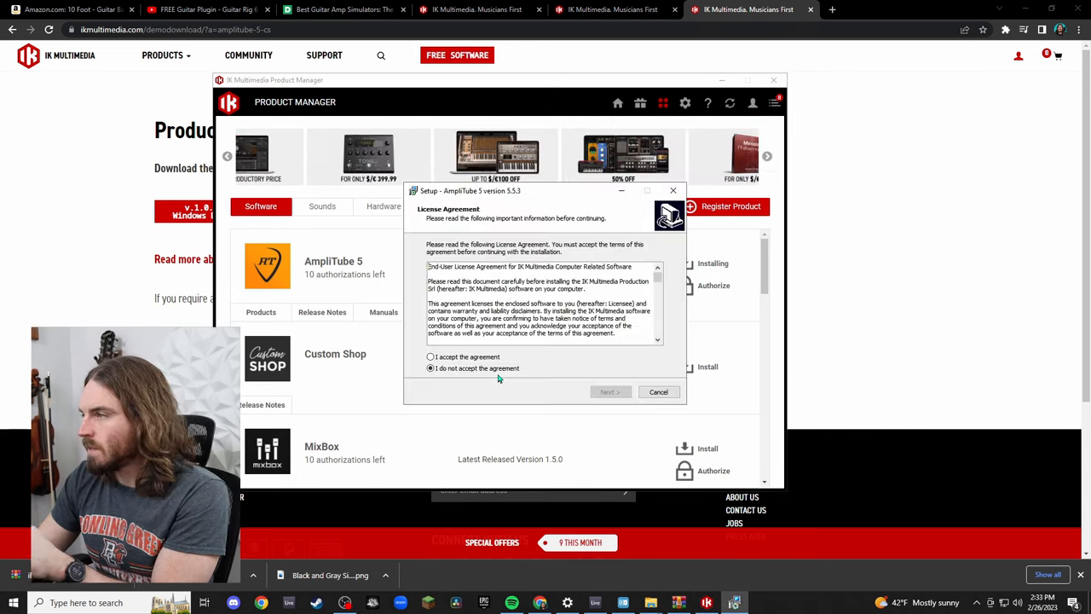
pyautogui.click(430, 357)
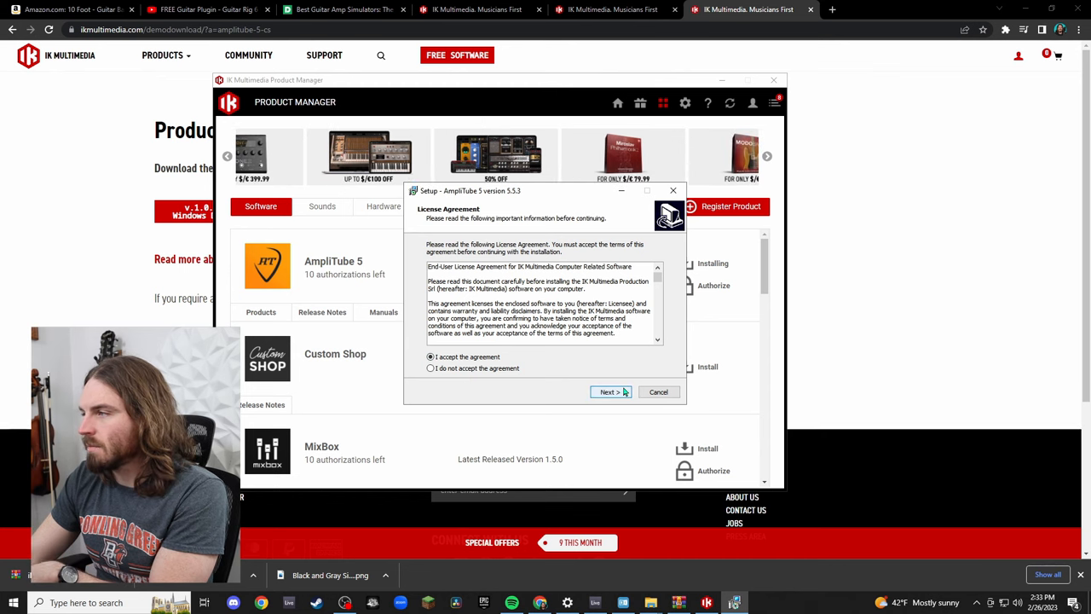
pyautogui.click(608, 390)
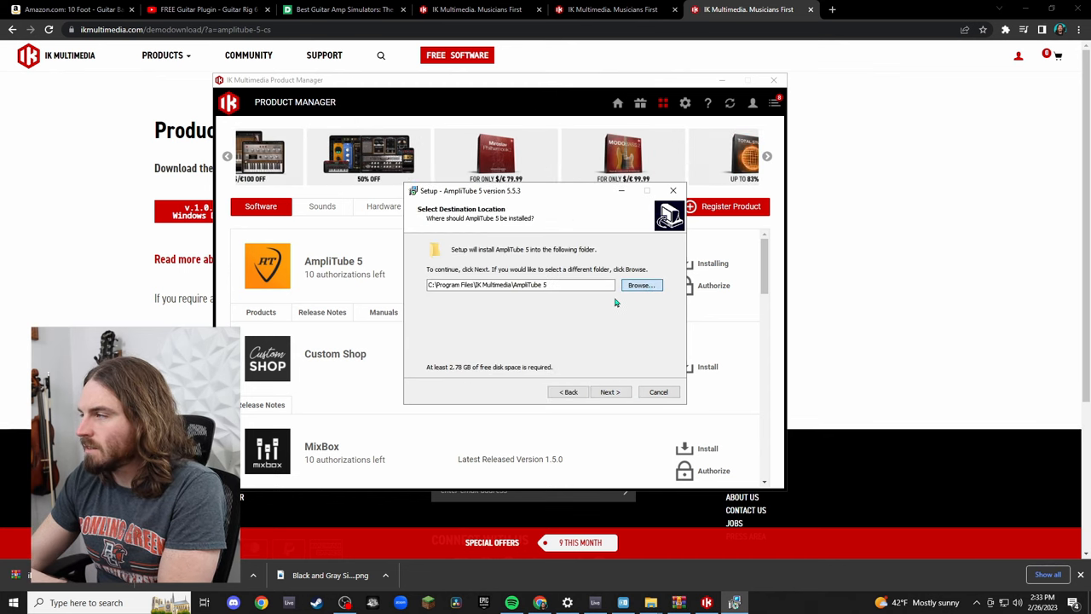
pyautogui.click(640, 285)
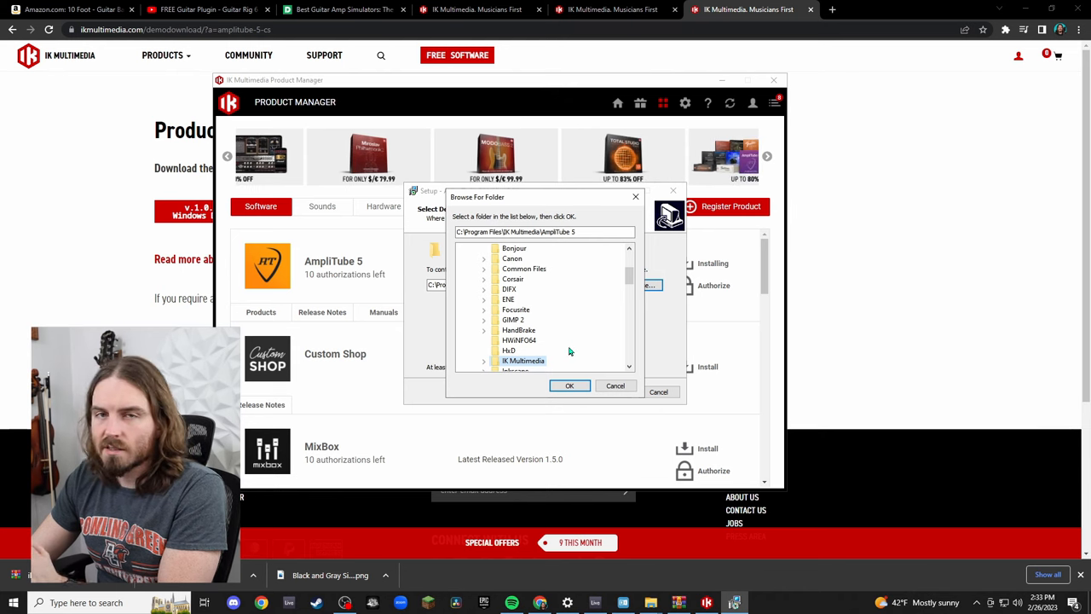
pyautogui.scroll(-3)
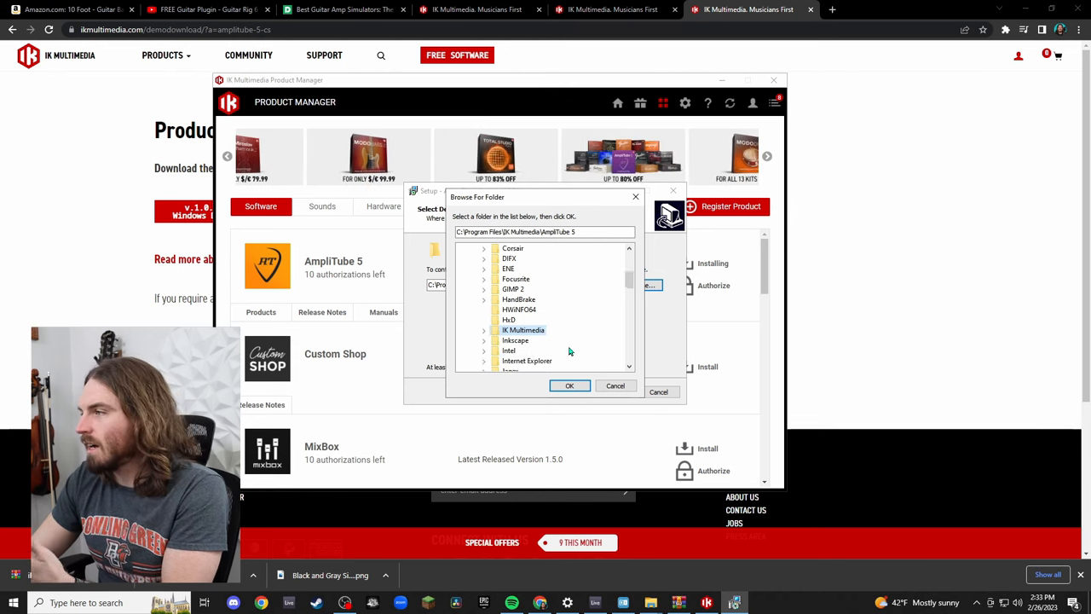
pyautogui.scroll(-3)
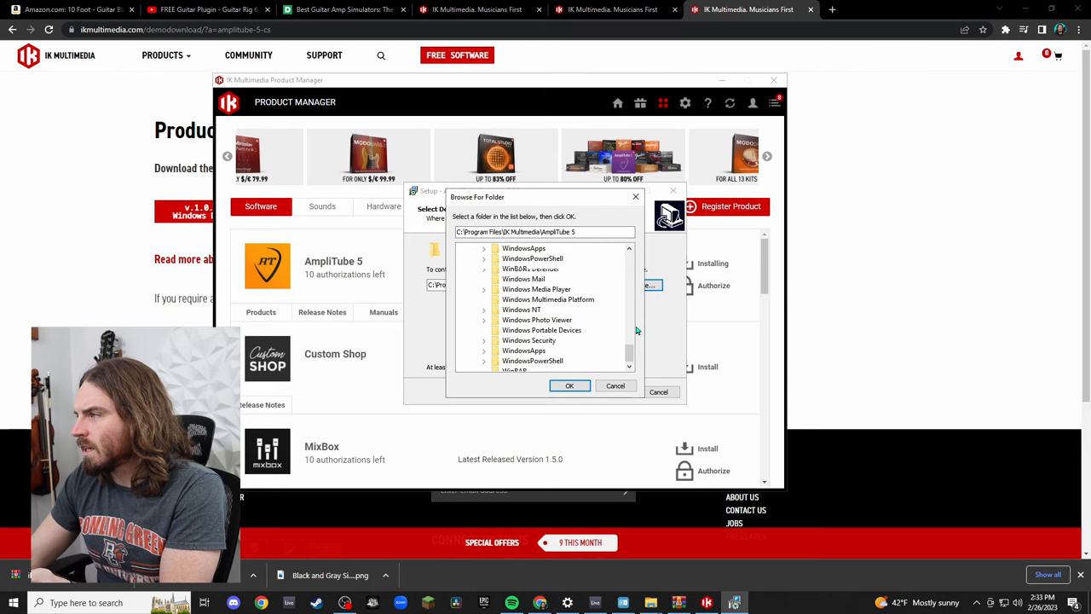
pyautogui.scroll(3)
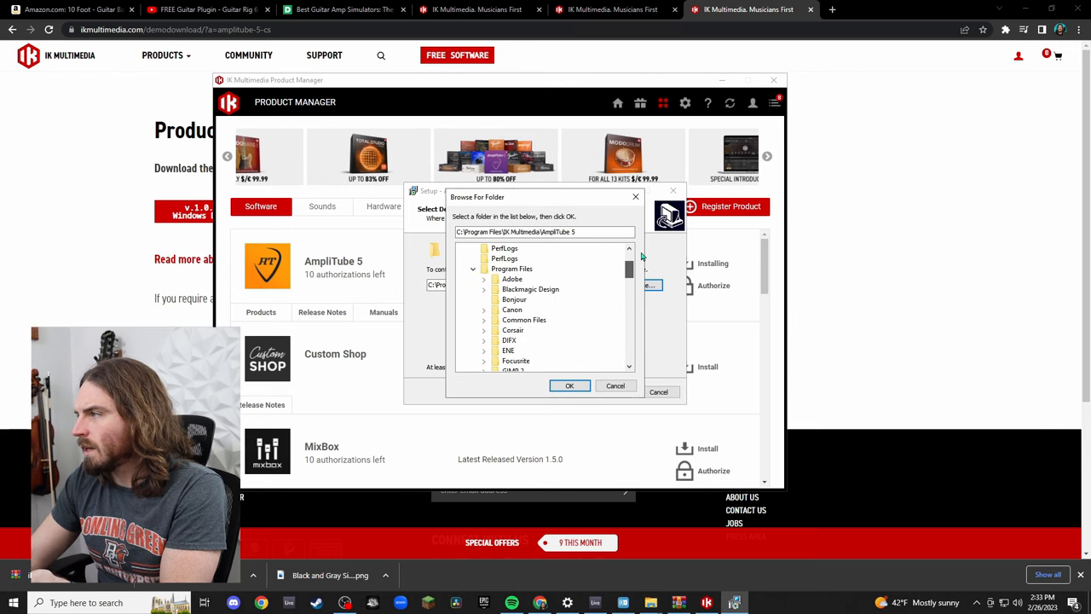
pyautogui.click(570, 385)
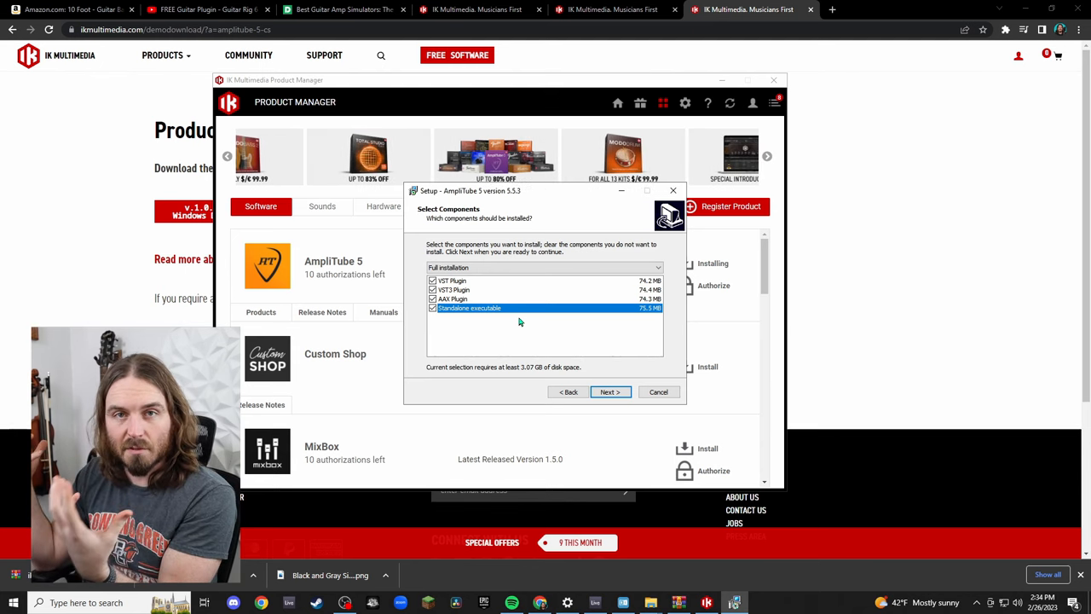
# Keep all components and default VST, VST3 and AAX folders, then begin installing.
pyautogui.click(610, 390)
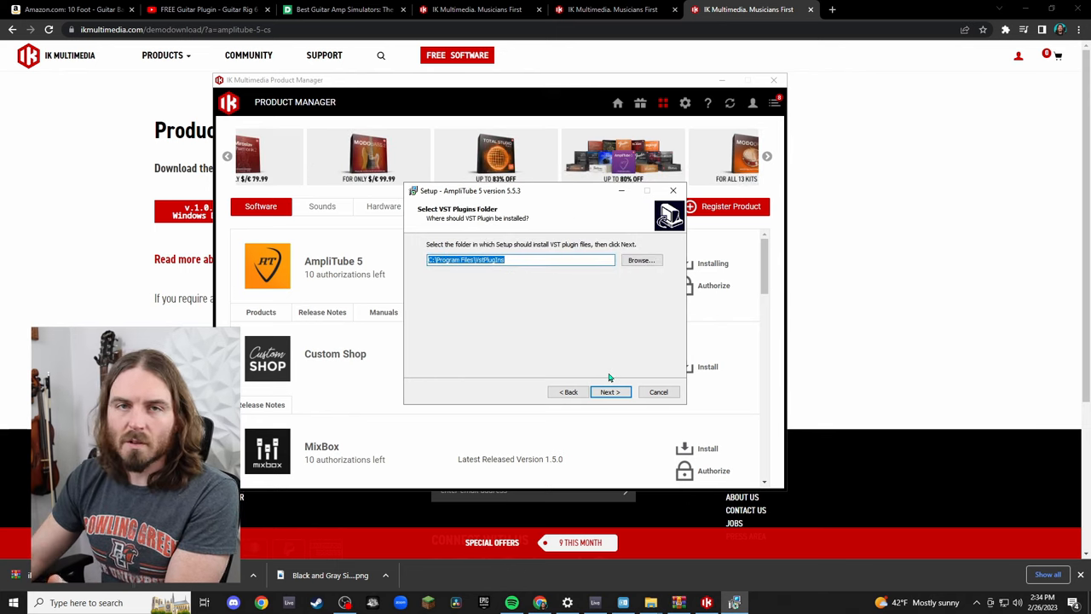
pyautogui.click(608, 390)
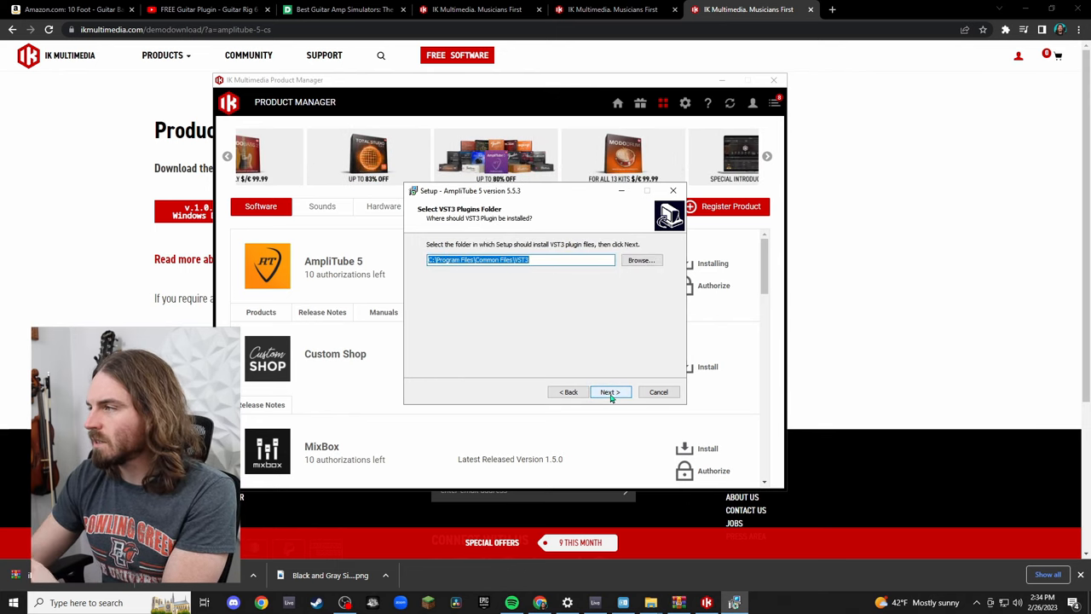
pyautogui.click(608, 392)
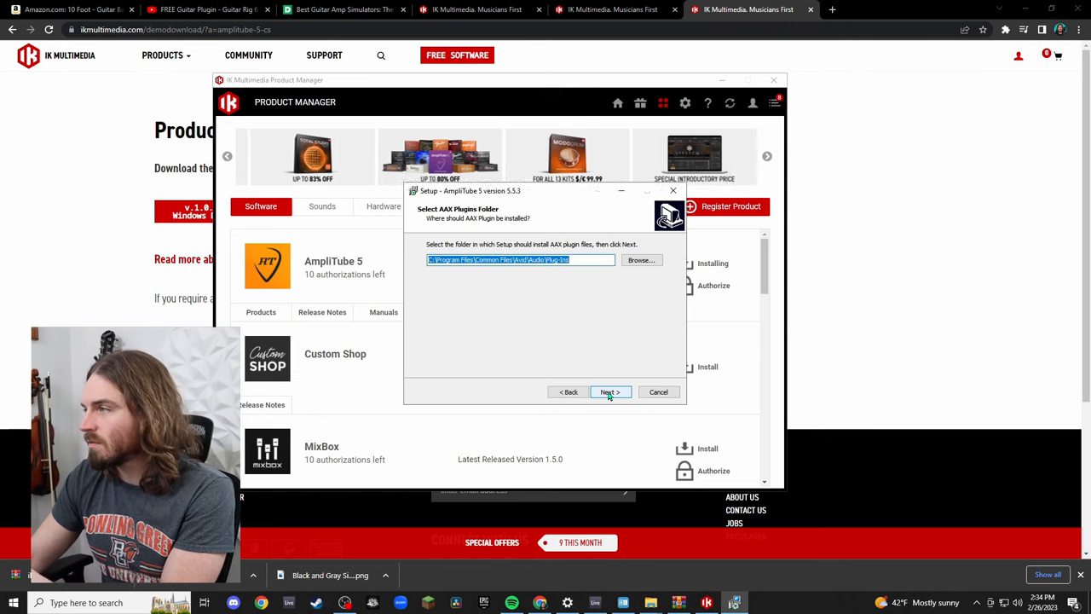
pyautogui.click(608, 391)
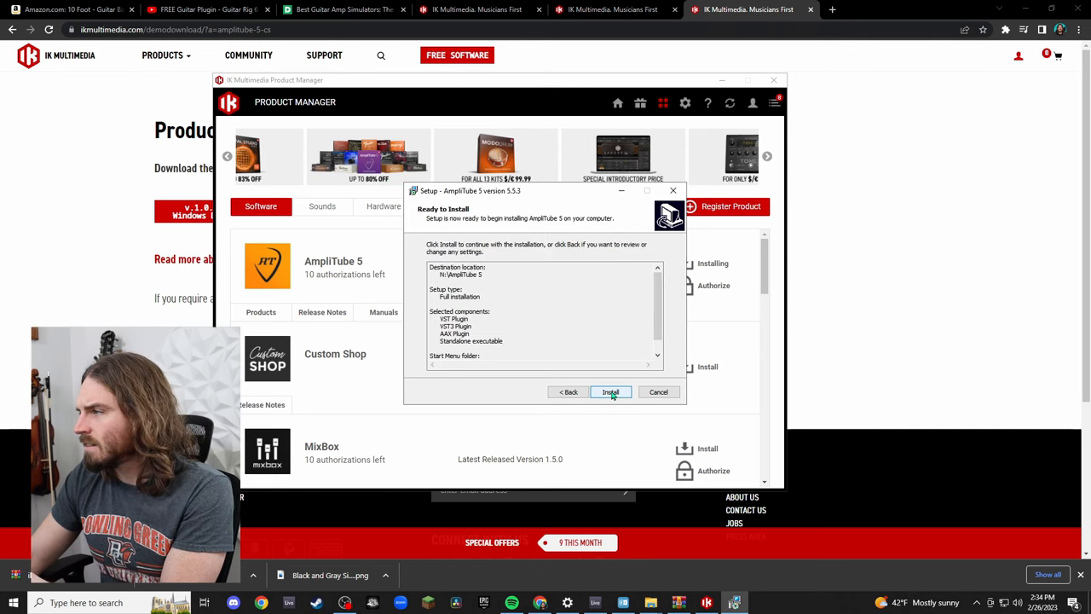
pyautogui.click(610, 390)
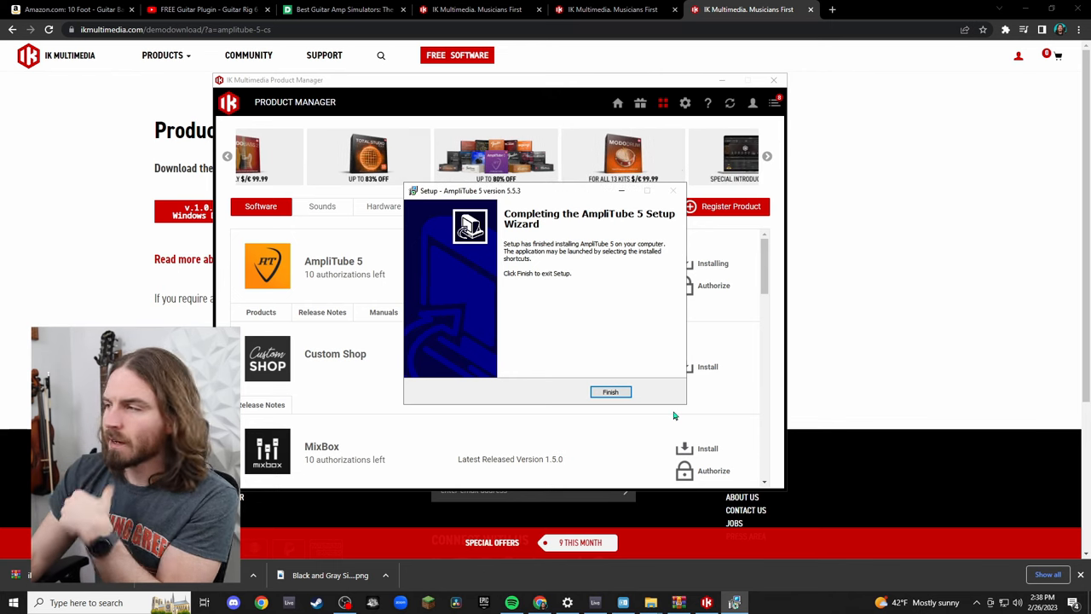
# Finish the setup wizard and search 'amp' in Windows Start to launch AmpliTube 5.
pyautogui.click(610, 391)
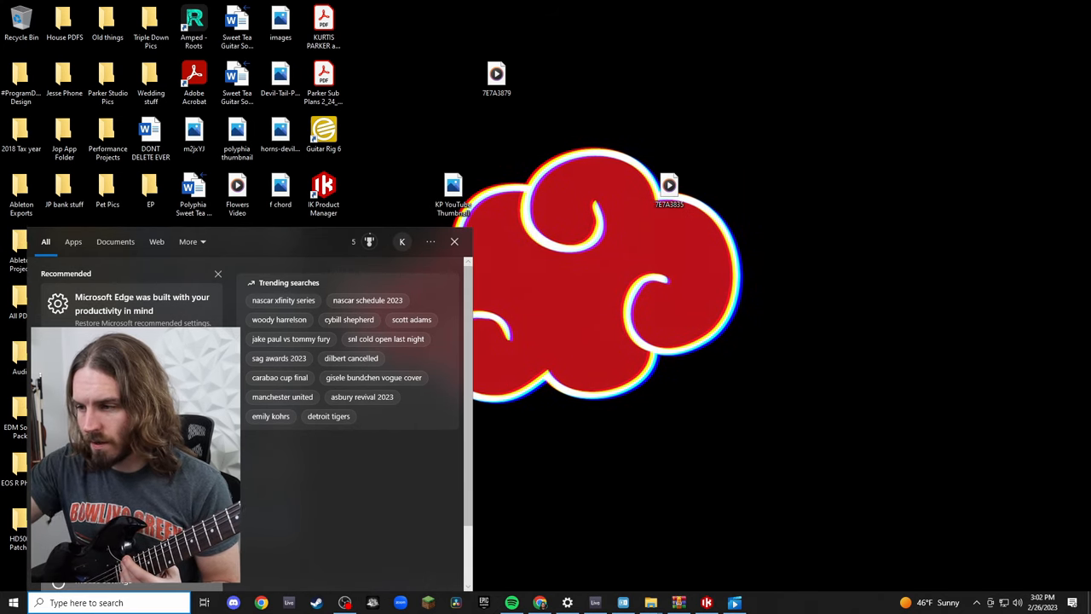
pyautogui.write('a')
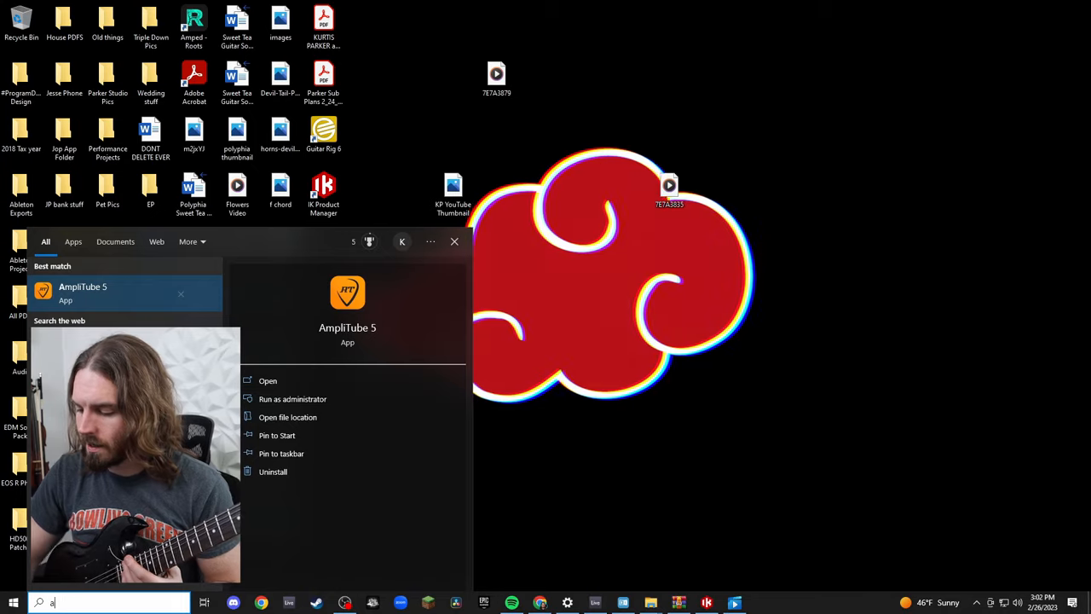
pyautogui.write('mp')
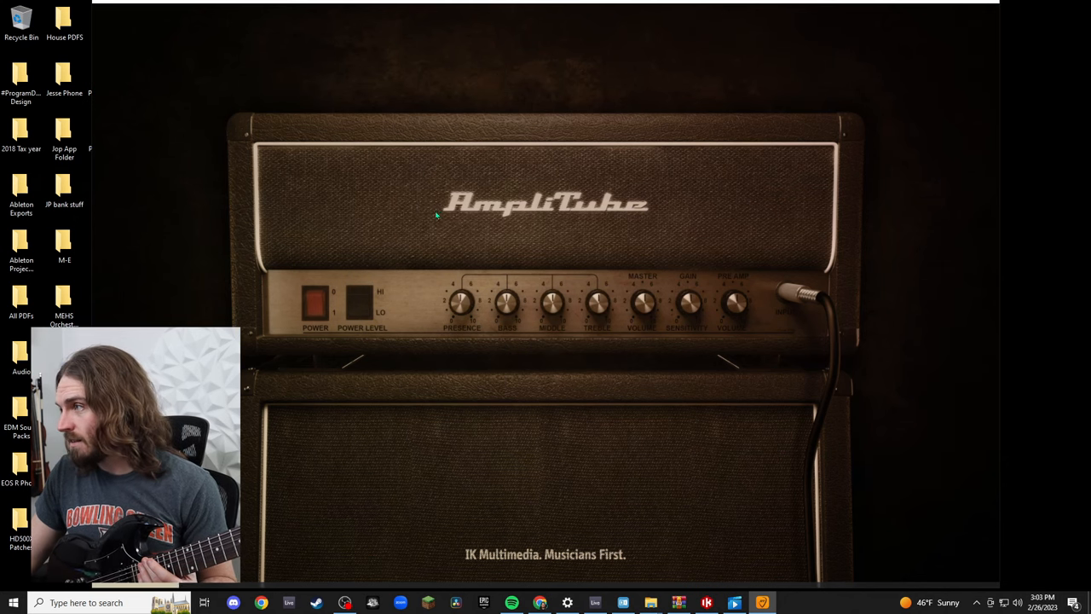
pyautogui.moveTo(614, 367)
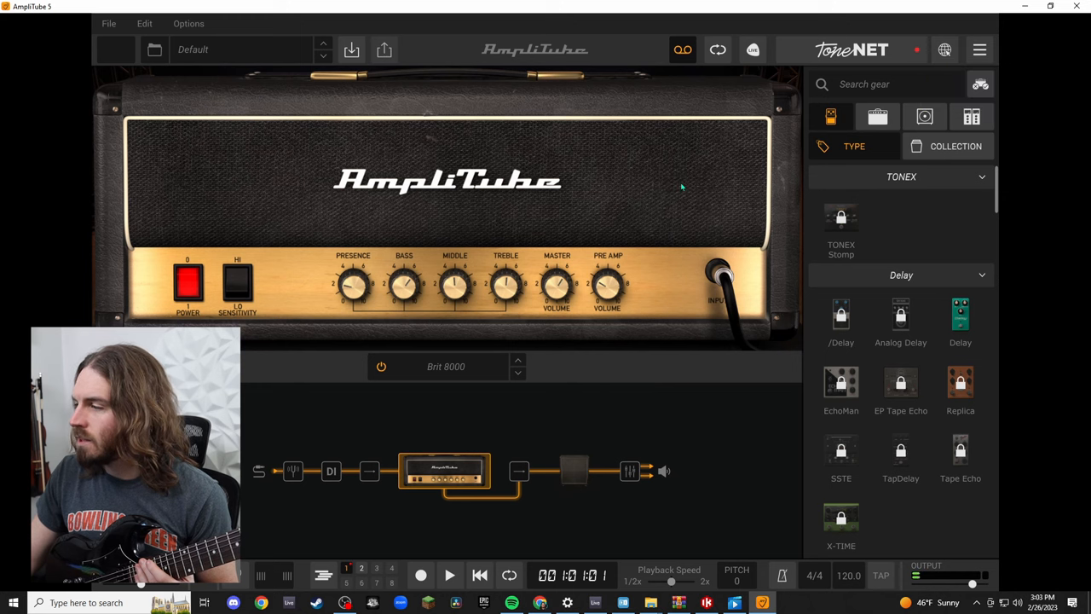
pyautogui.moveTo(729, 332)
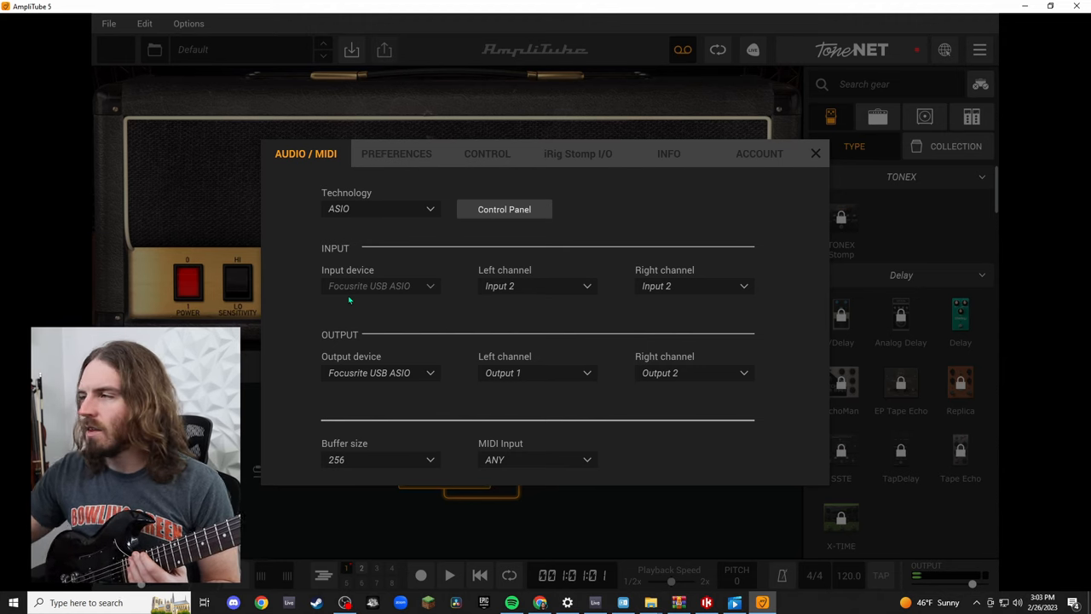
pyautogui.moveTo(525, 297)
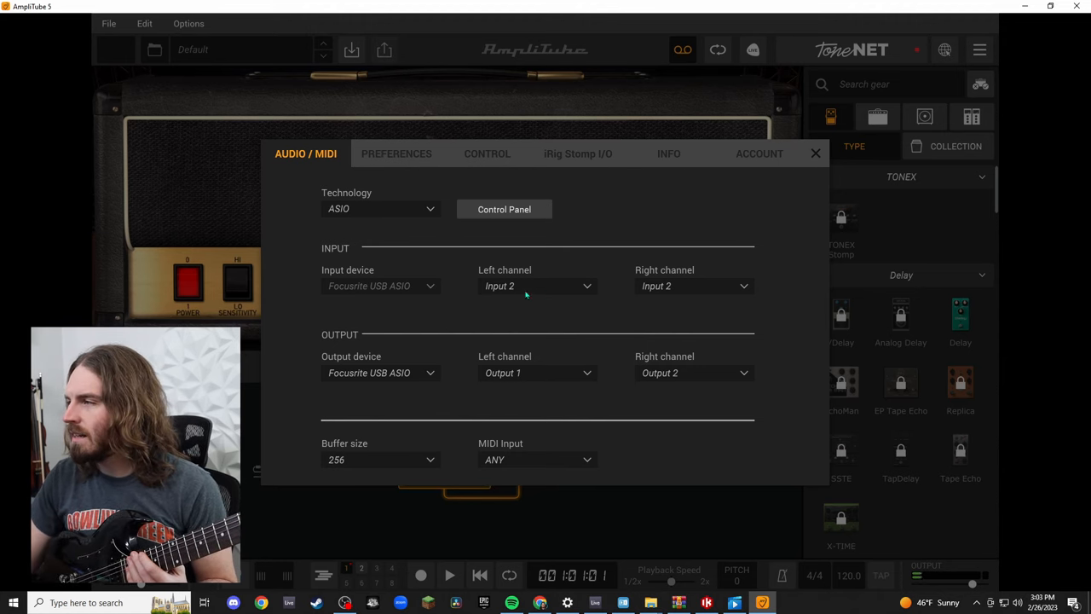
pyautogui.moveTo(681, 296)
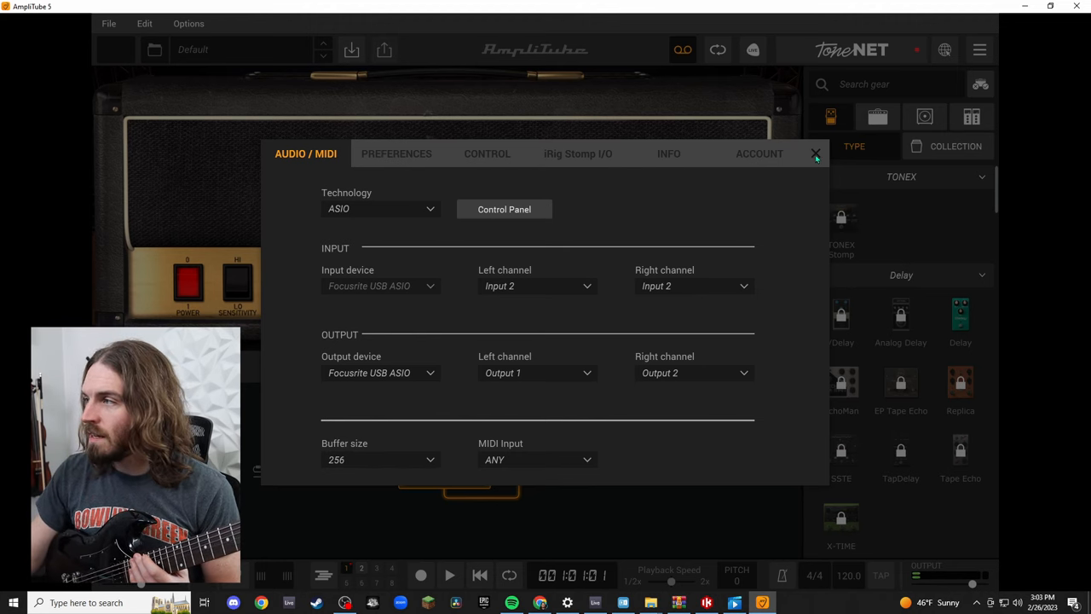
pyautogui.click(815, 153)
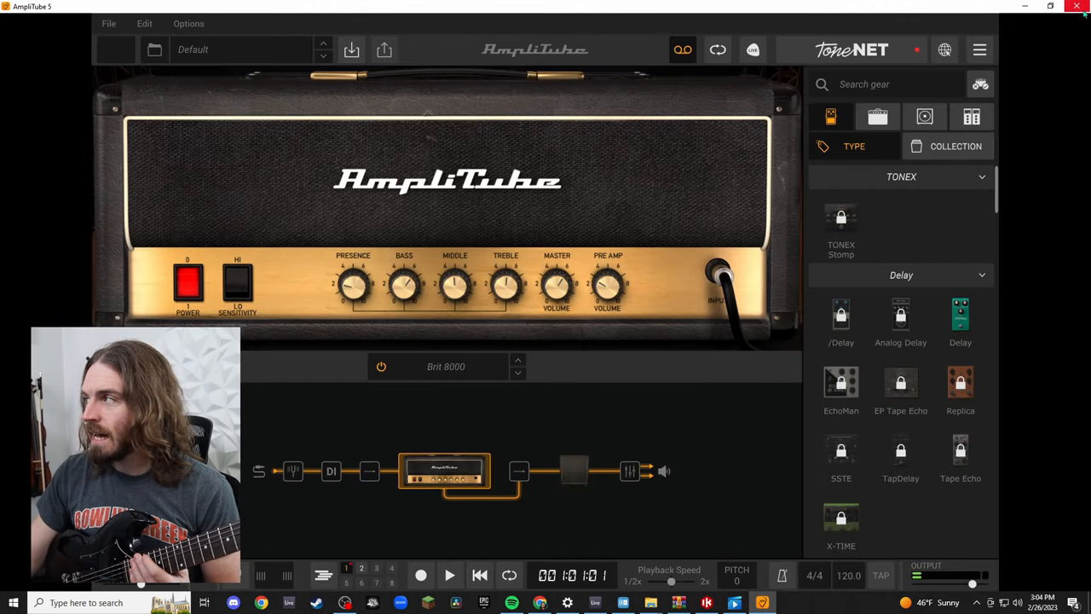
pyautogui.moveTo(1077, 6)
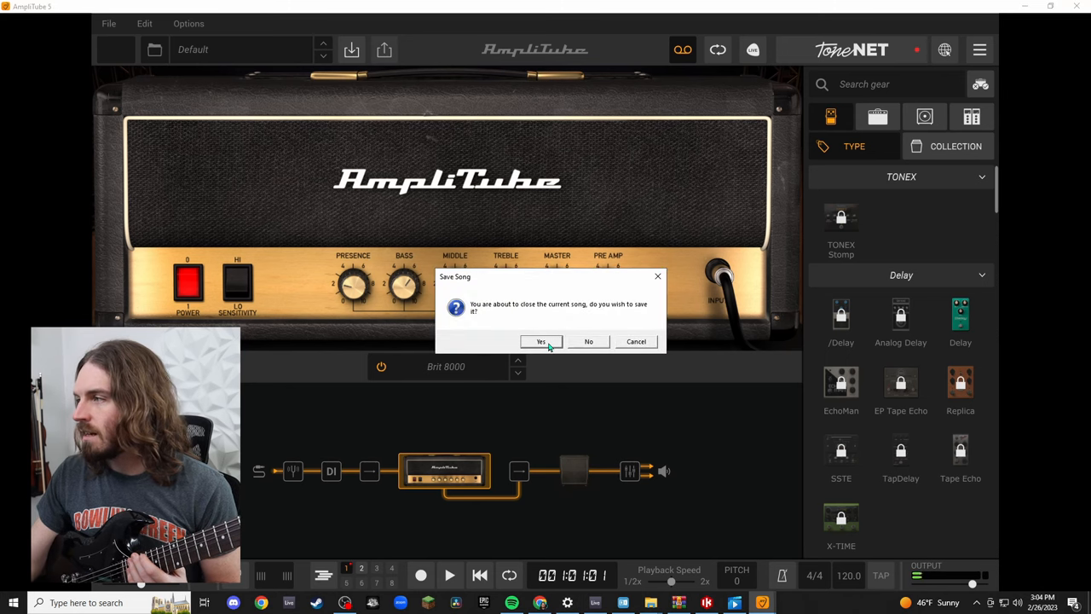
# Answer Yes to the save-song prompt while closing the standalone app.
pyautogui.click(541, 341)
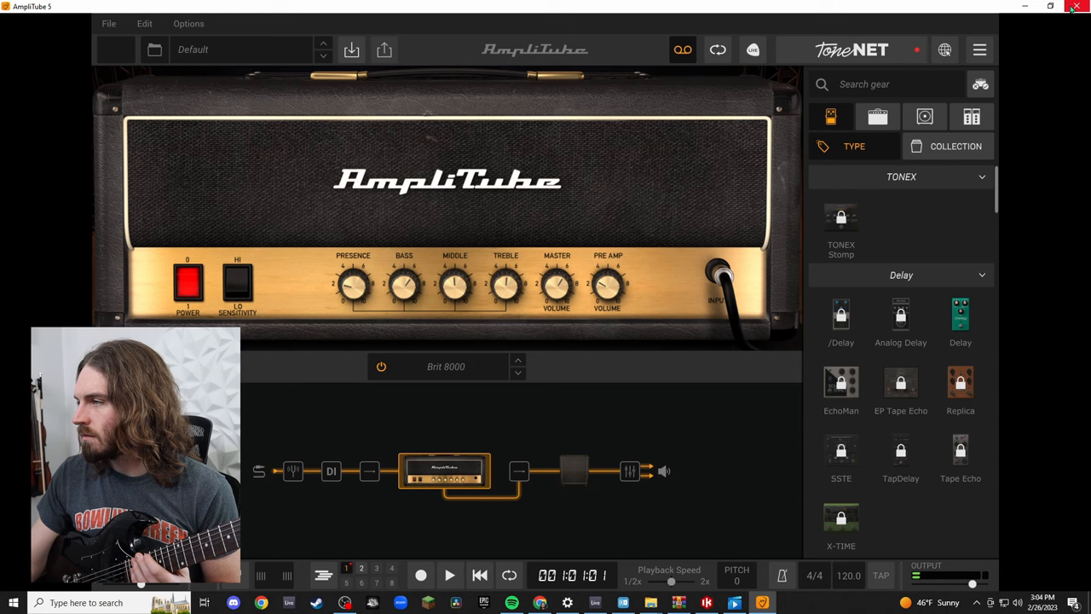
pyautogui.moveTo(688, 276)
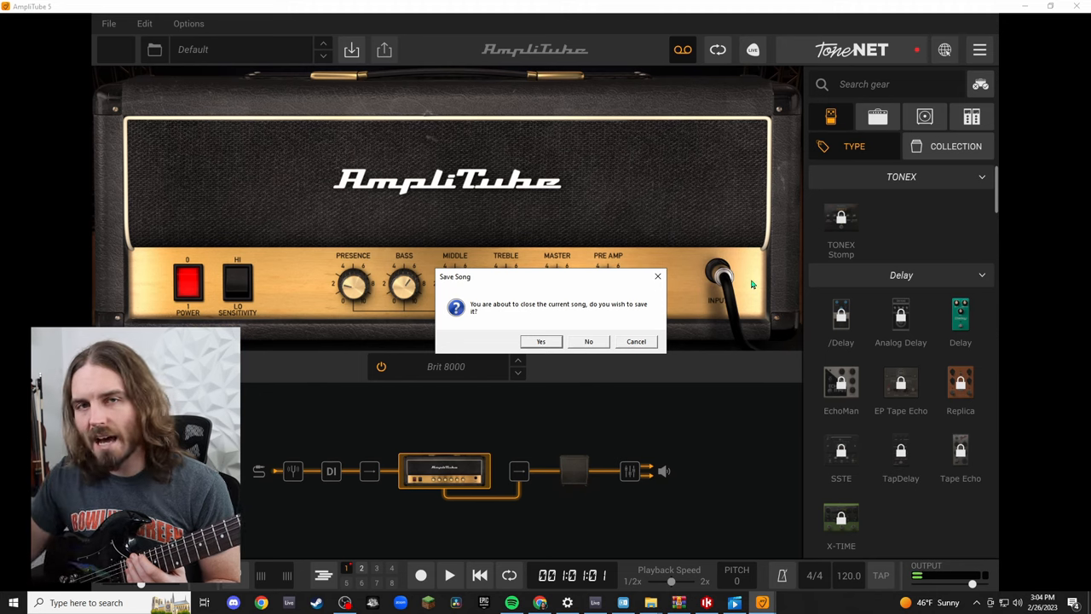
pyautogui.moveTo(614, 374)
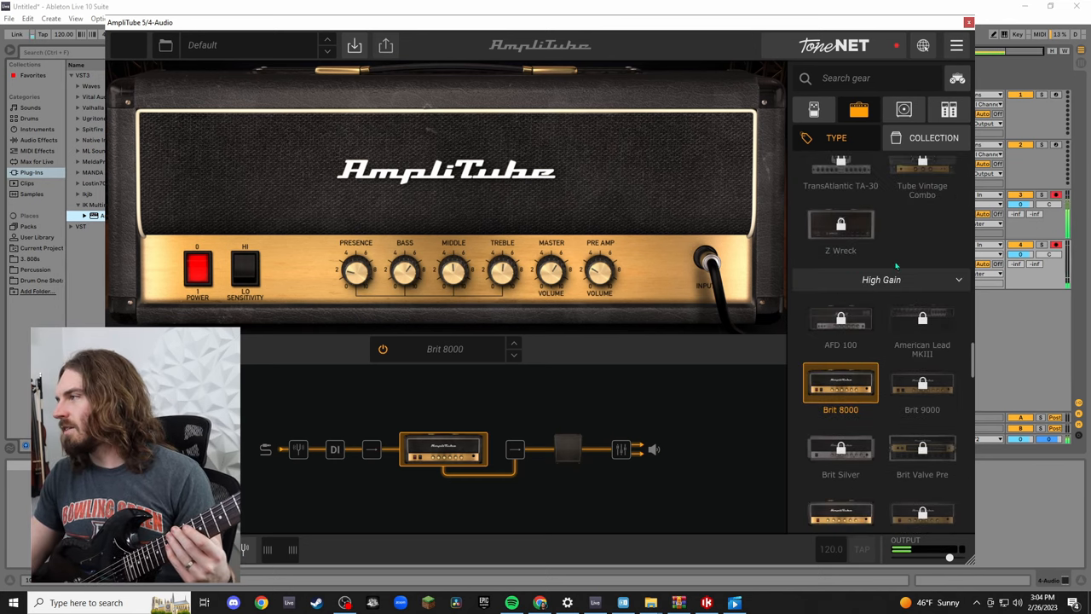
# Swap the Brit 8000 amp for British Tube Lead 1 from the High Gain amp list.
pyautogui.scroll(-3)
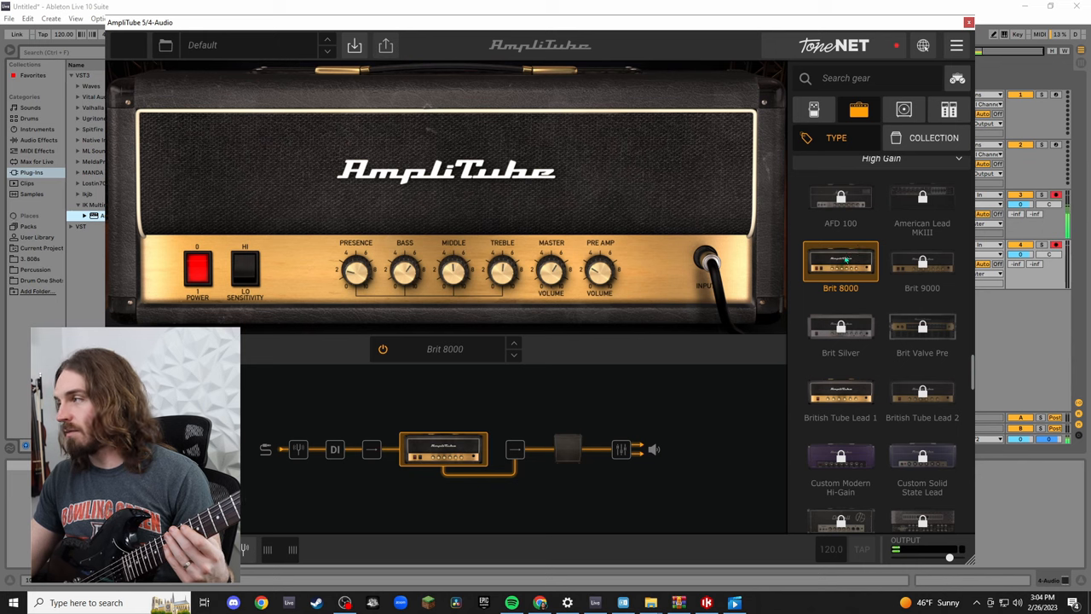
pyautogui.click(921, 265)
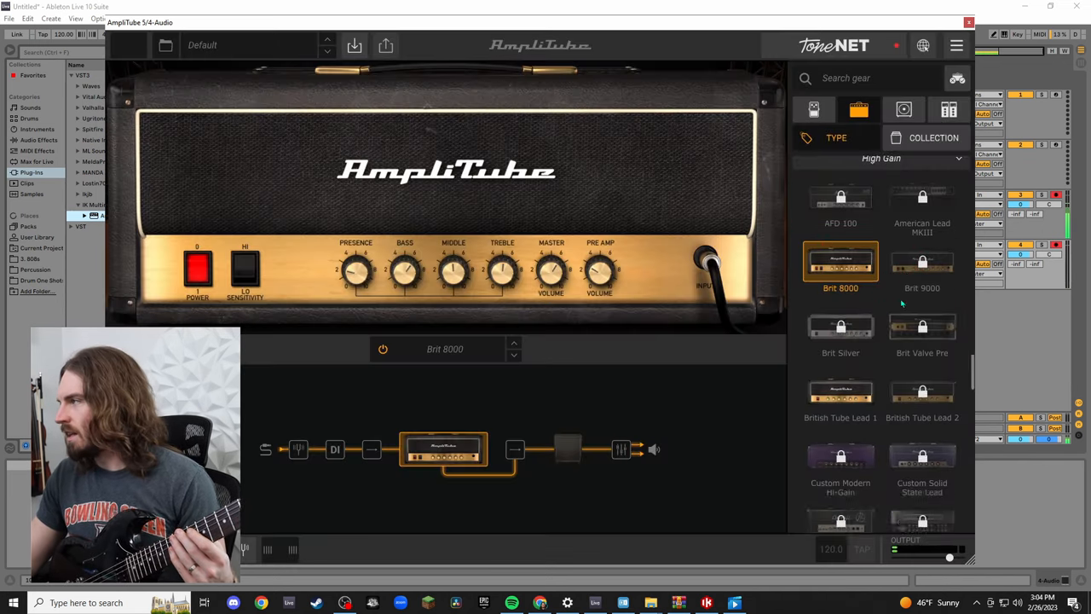
pyautogui.scroll(-3)
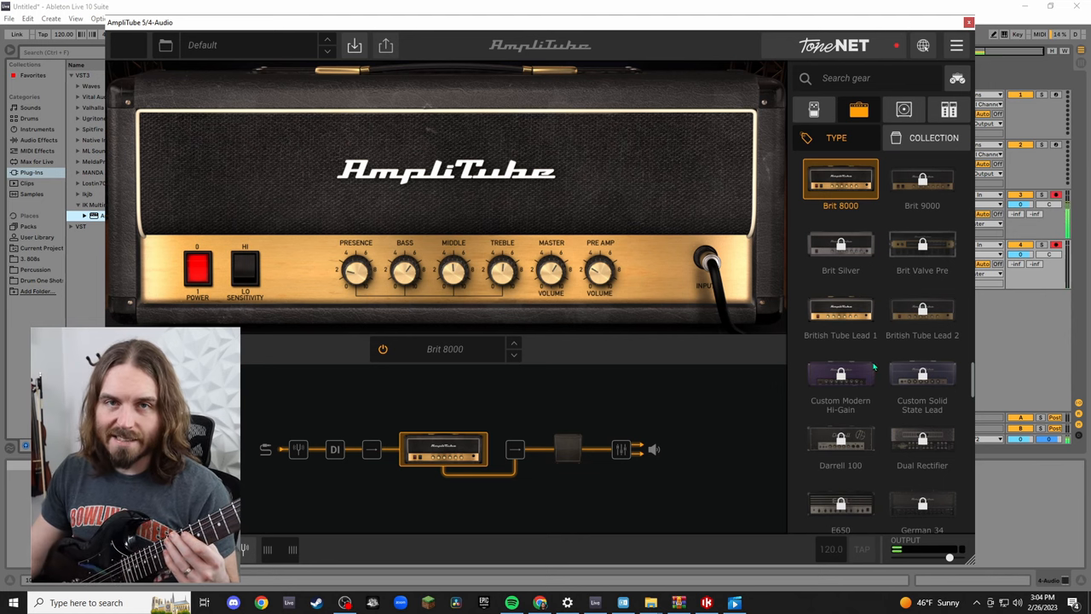
pyautogui.scroll(3)
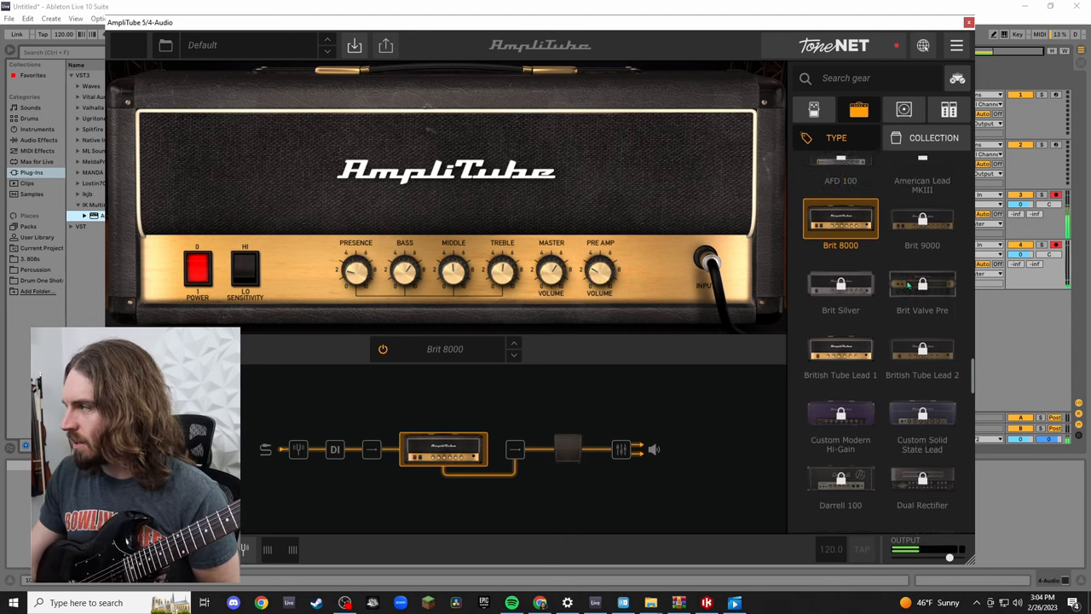
pyautogui.scroll(3)
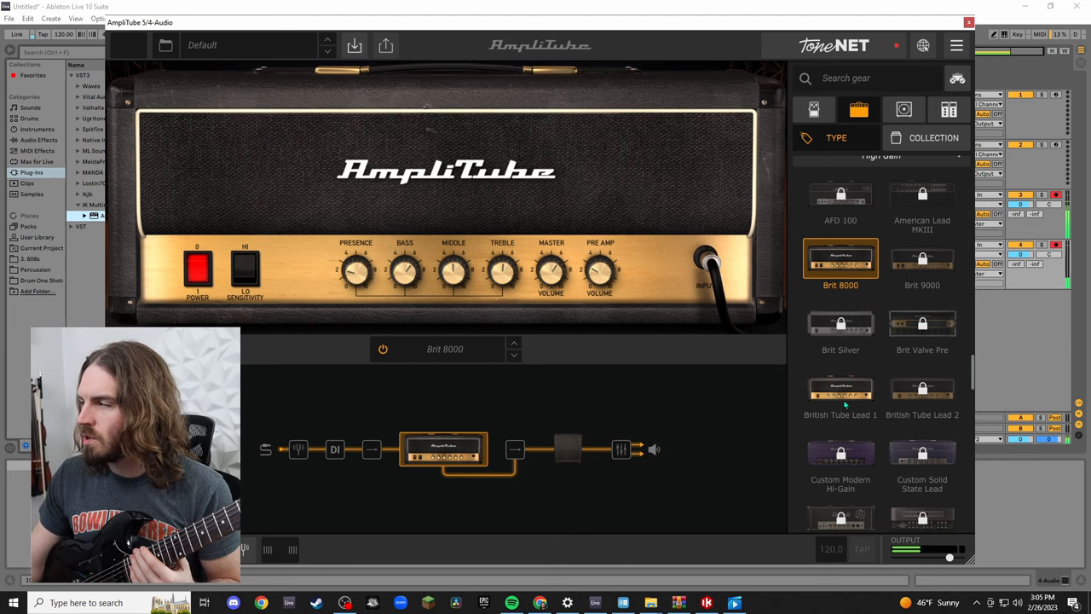
pyautogui.click(838, 389)
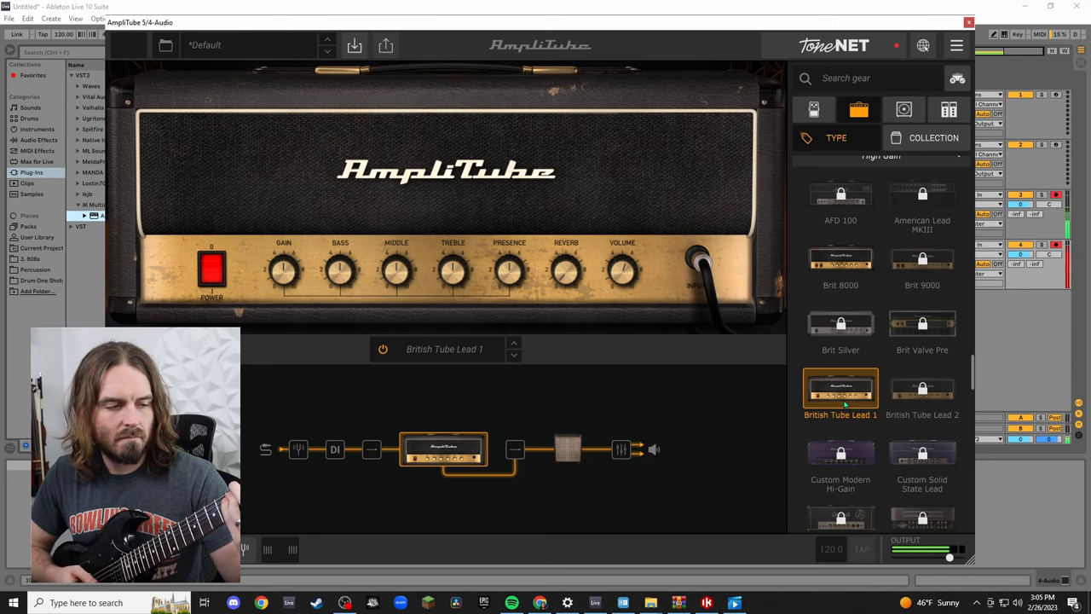
pyautogui.moveTo(872, 484)
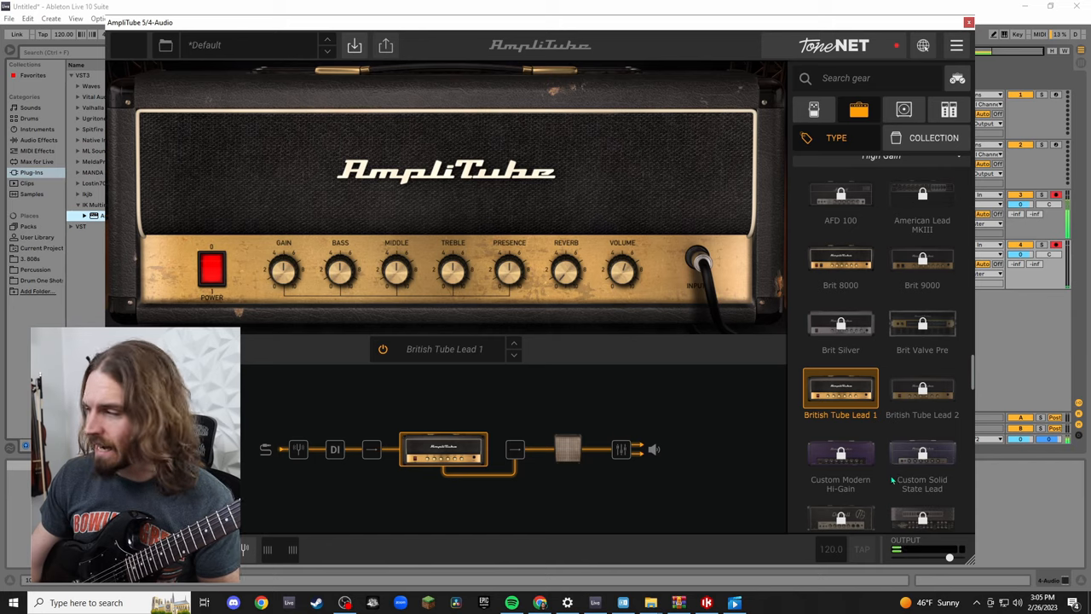
# Load the unowned Custom Modern Hi-Gain amp via TRY NOW as a trial.
pyautogui.click(838, 456)
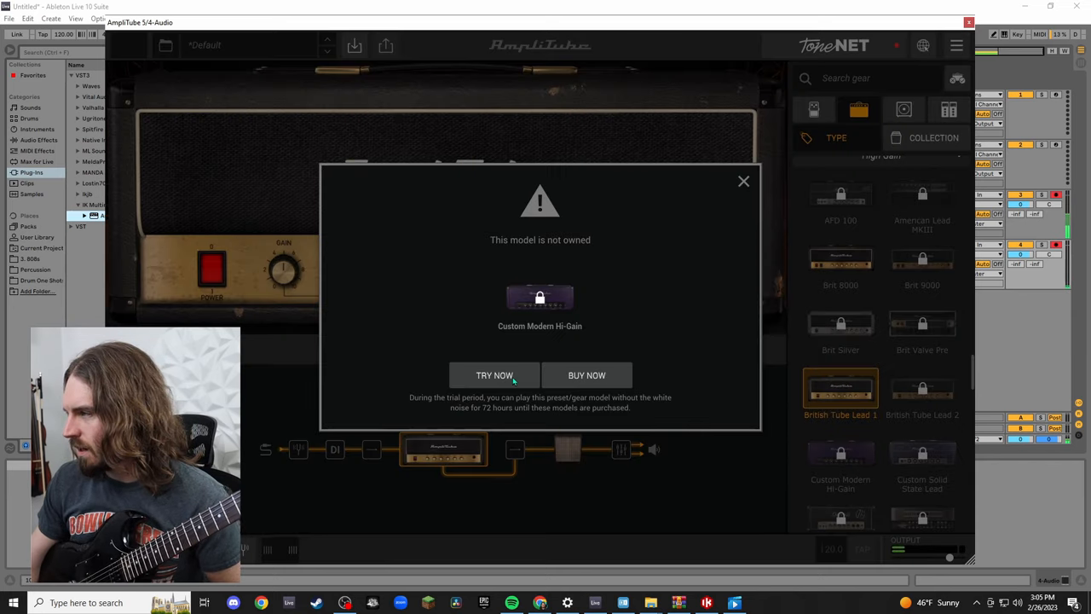
pyautogui.click(494, 375)
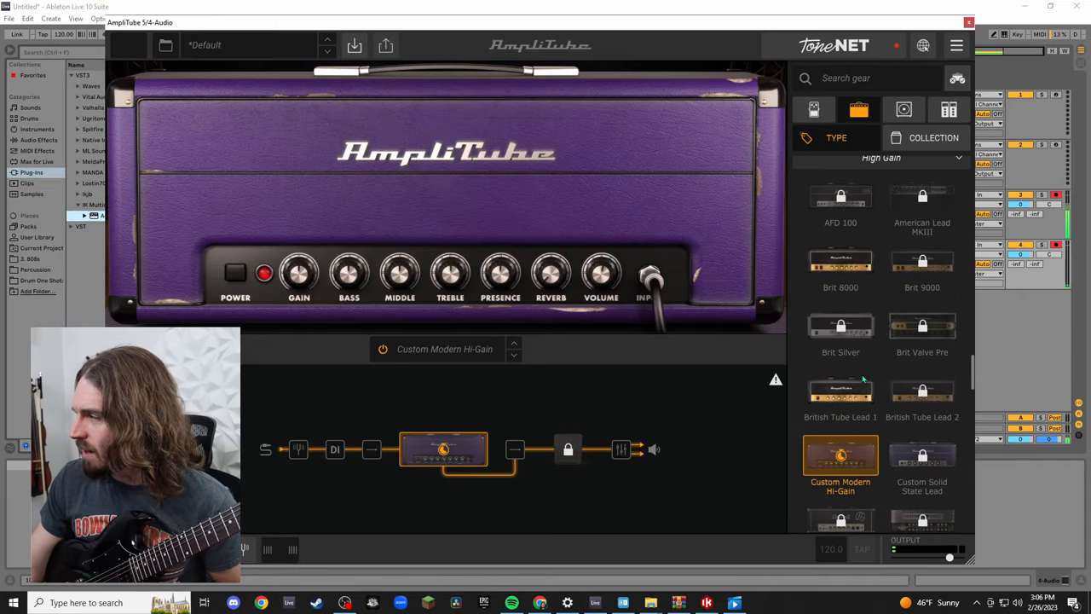
pyautogui.scroll(-3)
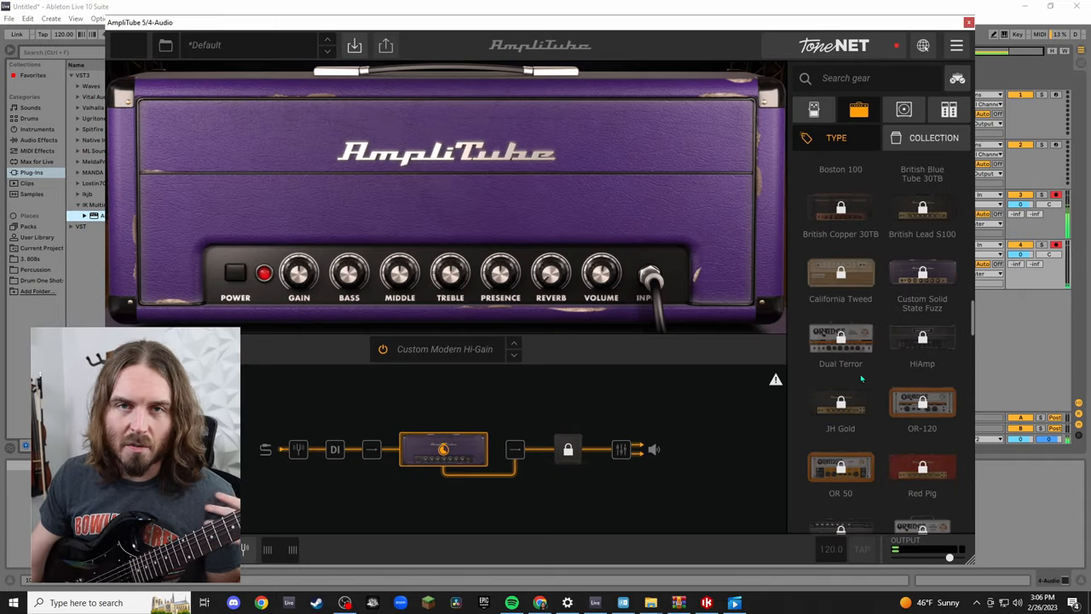
# Load the SLD 100 amp from the list, then switch the gear browser to stomp pedals.
pyautogui.scroll(3)
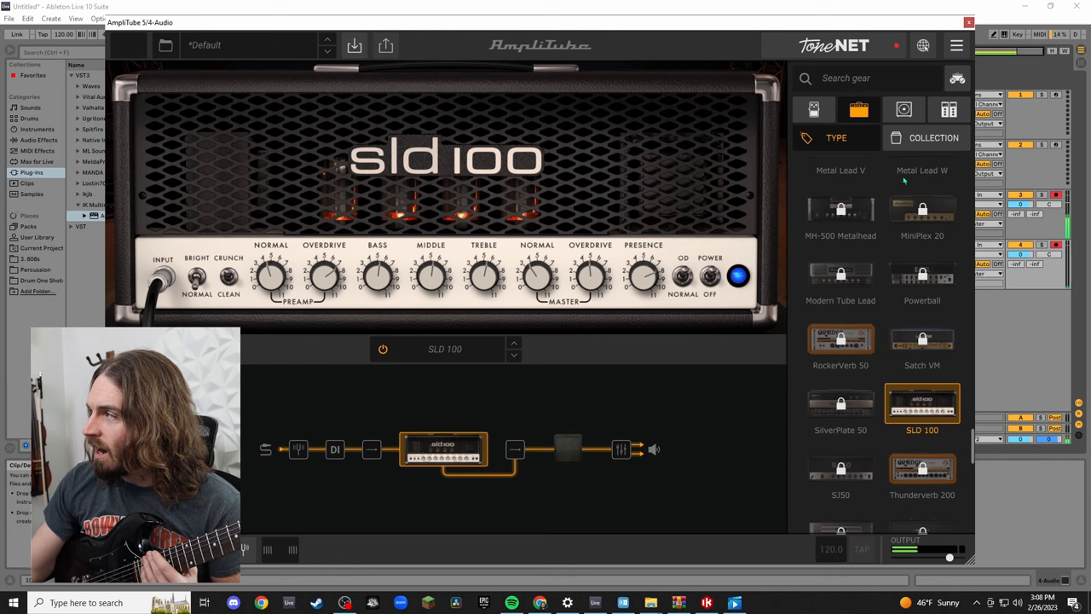
pyautogui.click(813, 109)
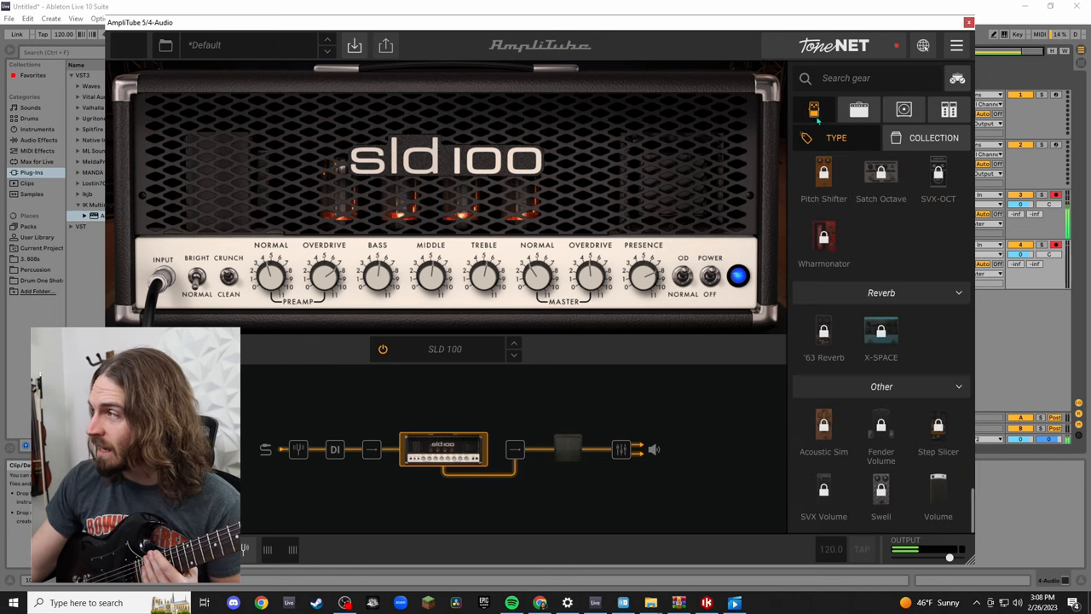
pyautogui.scroll(-3)
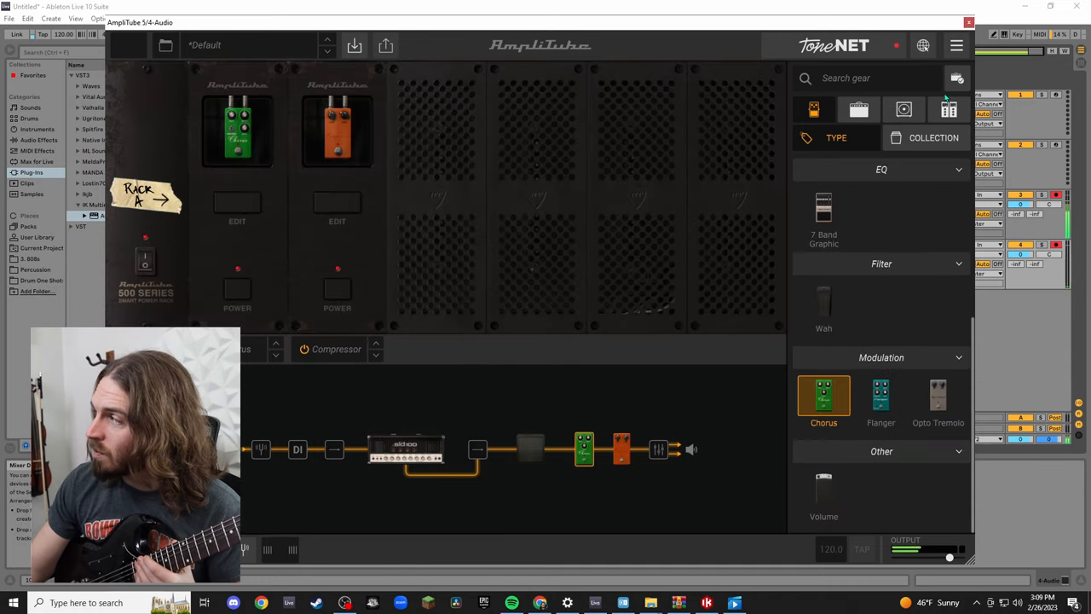
# Scroll through the stomp pedal and rack effect lists to see what is available.
pyautogui.scroll(-3)
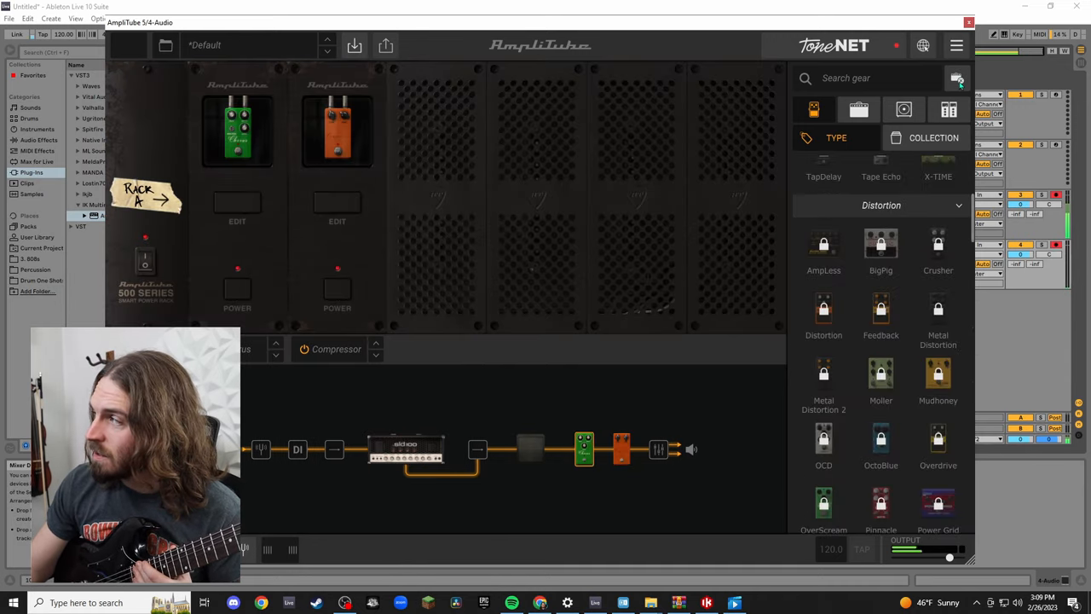
pyautogui.moveTo(958, 78)
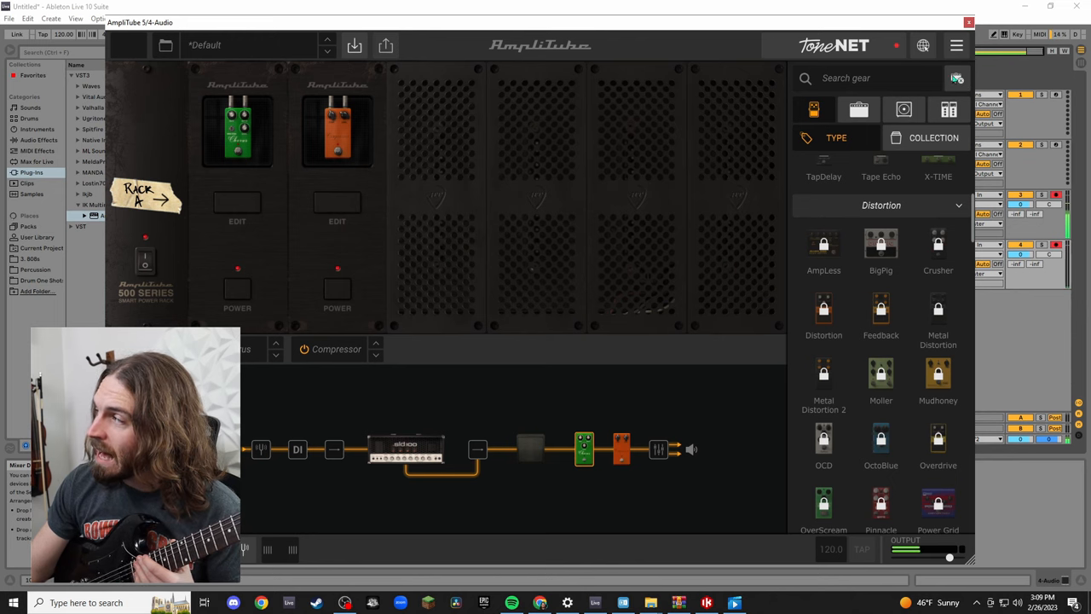
pyautogui.scroll(3)
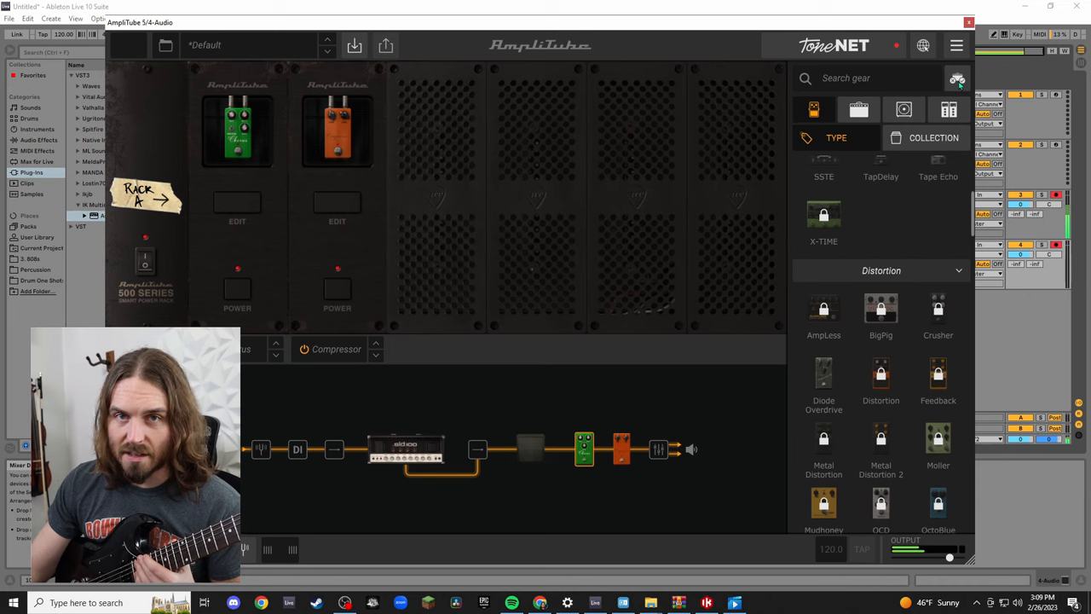
pyautogui.scroll(-3)
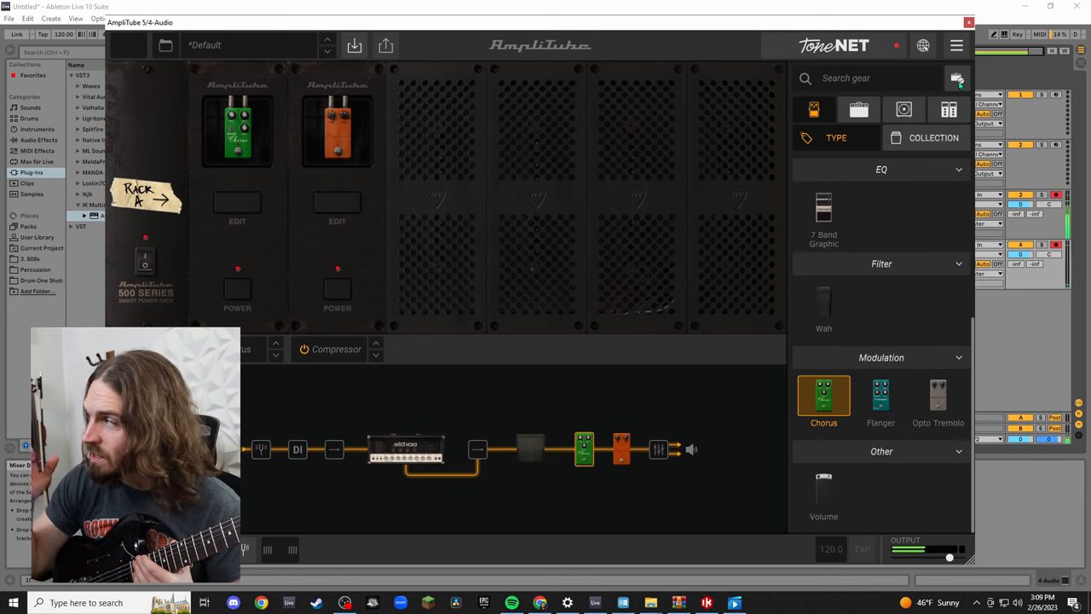
pyautogui.scroll(3)
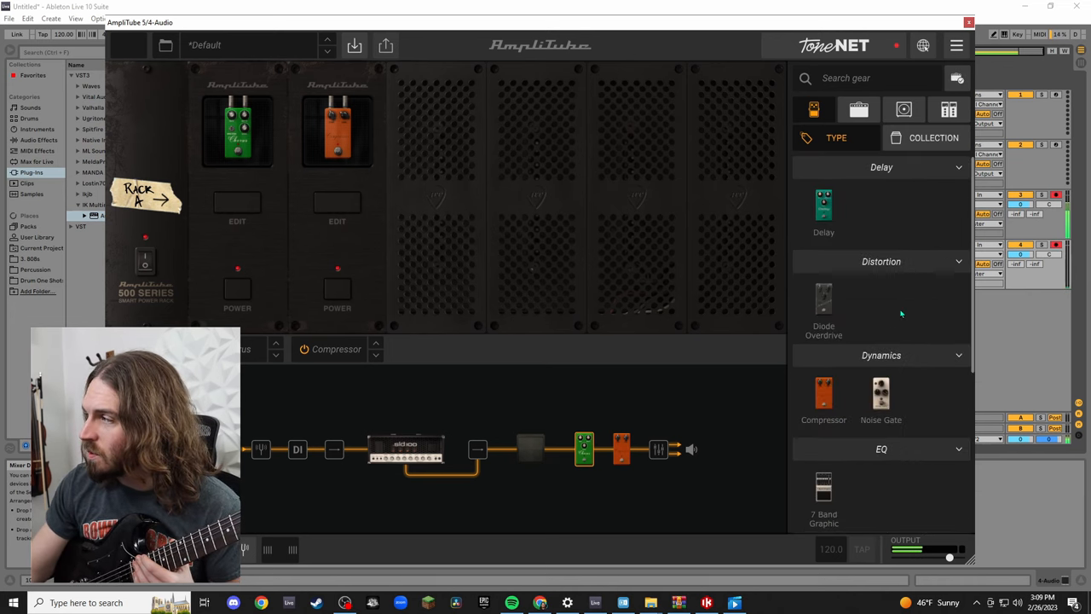
pyautogui.scroll(-3)
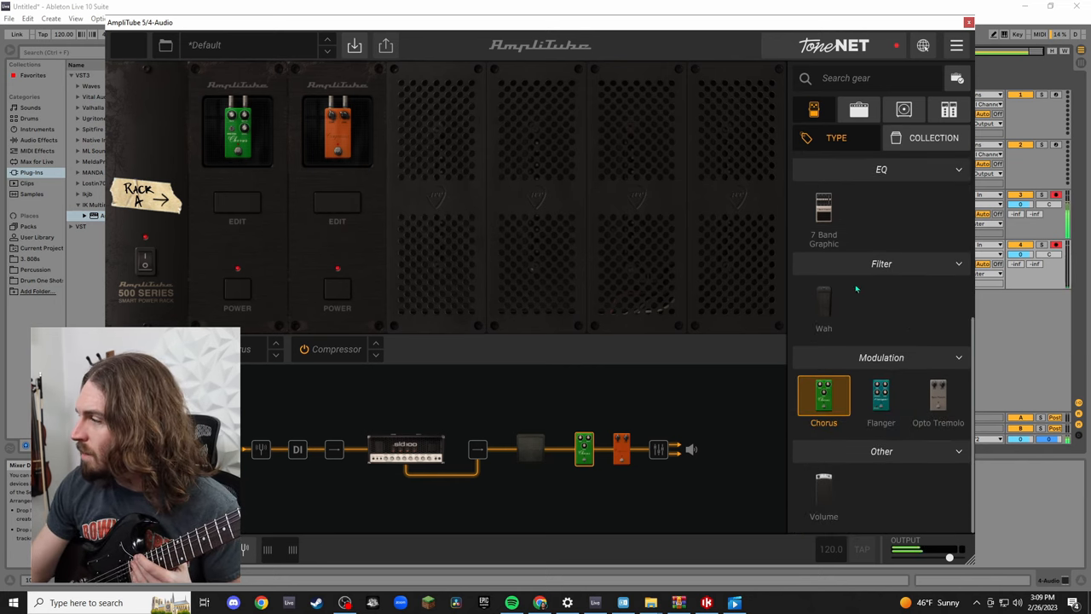
# Cycle the gear browser through amps, cabinets and rack effects, ending on the amp list.
pyautogui.click(859, 109)
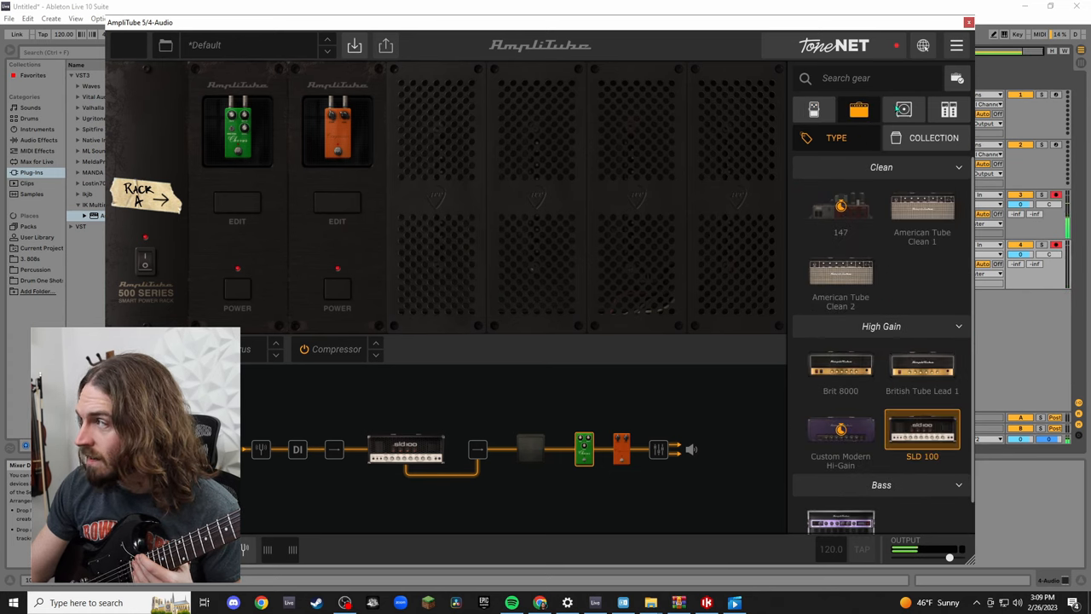
pyautogui.click(904, 109)
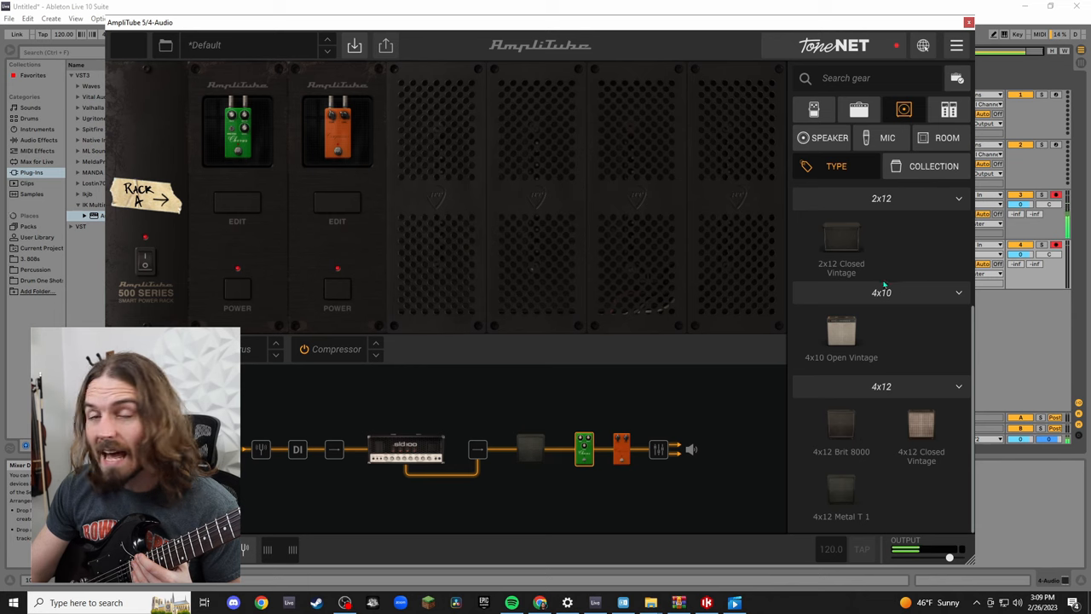
pyautogui.click(947, 109)
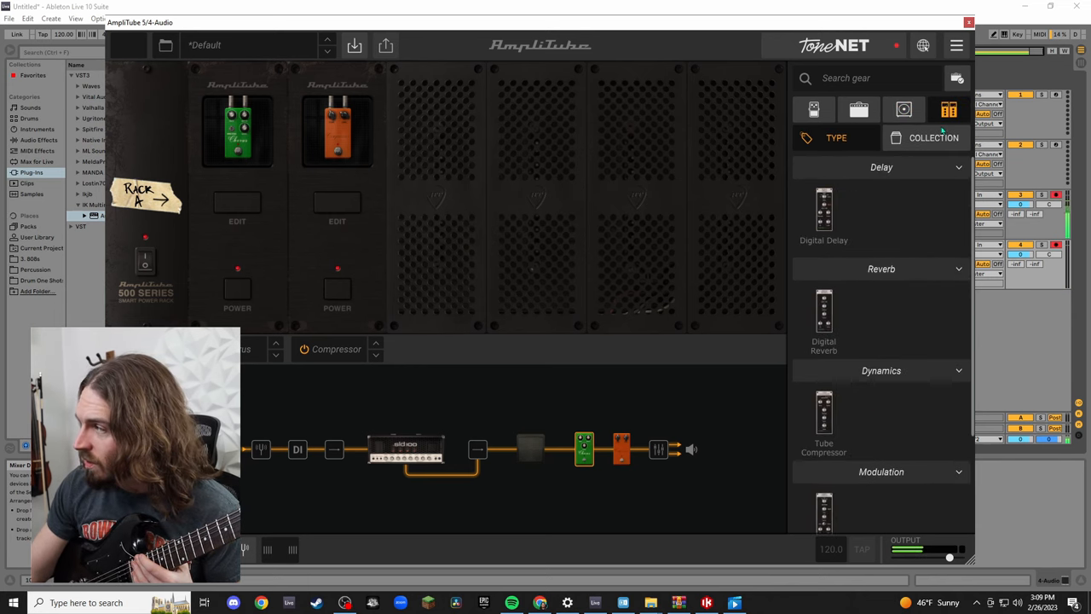
pyautogui.click(903, 109)
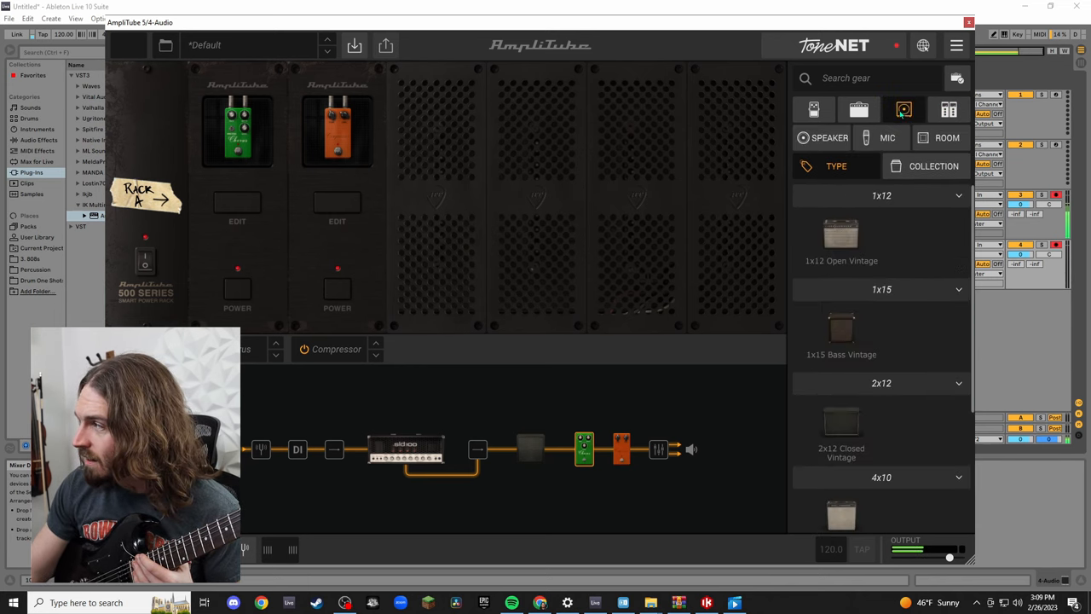
pyautogui.click(859, 109)
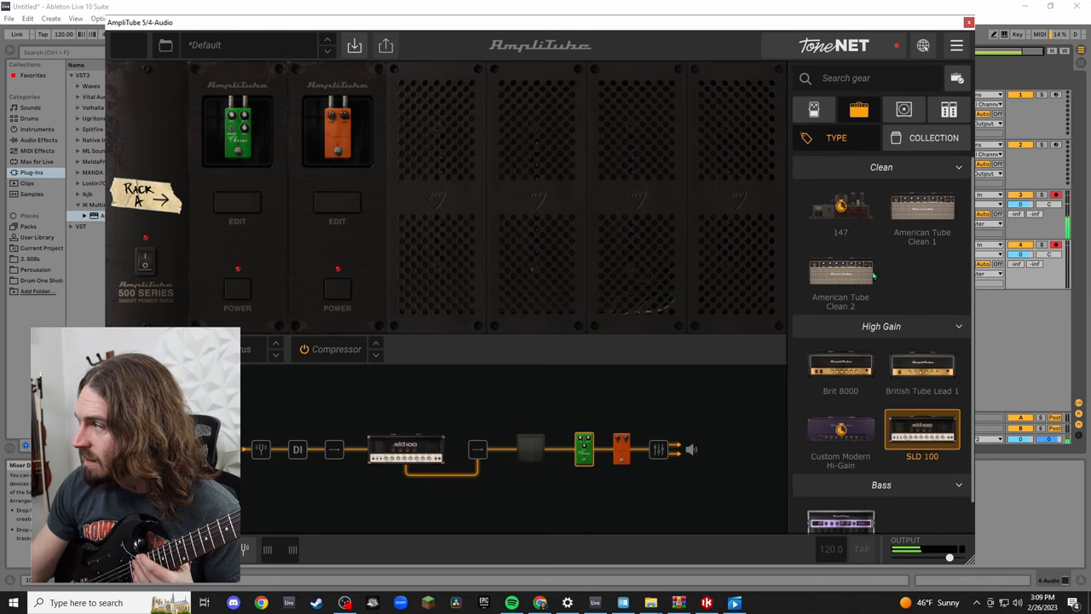